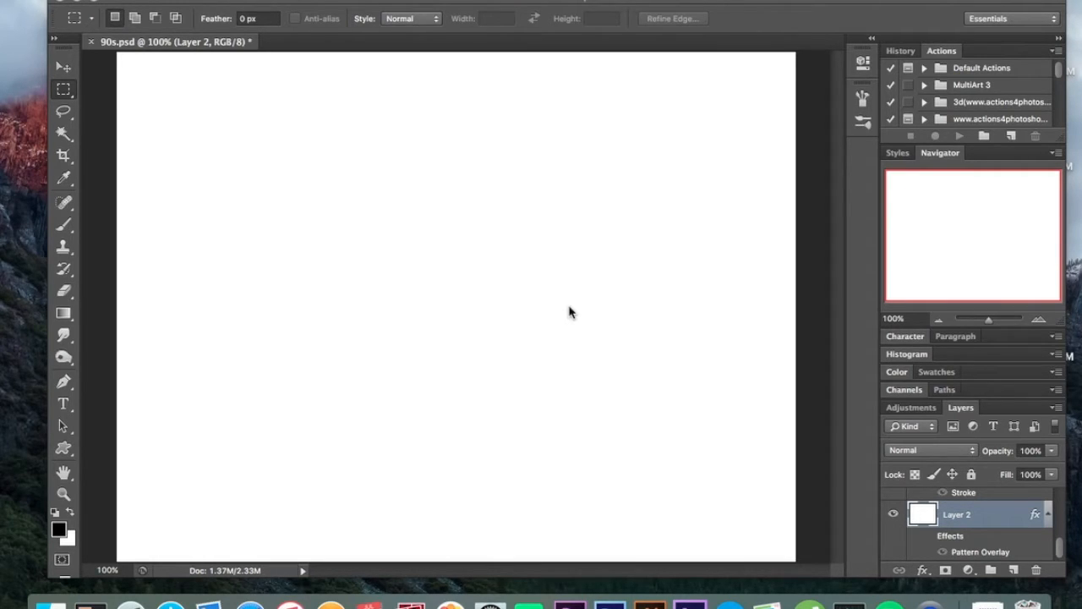
mouse_move(967, 538)
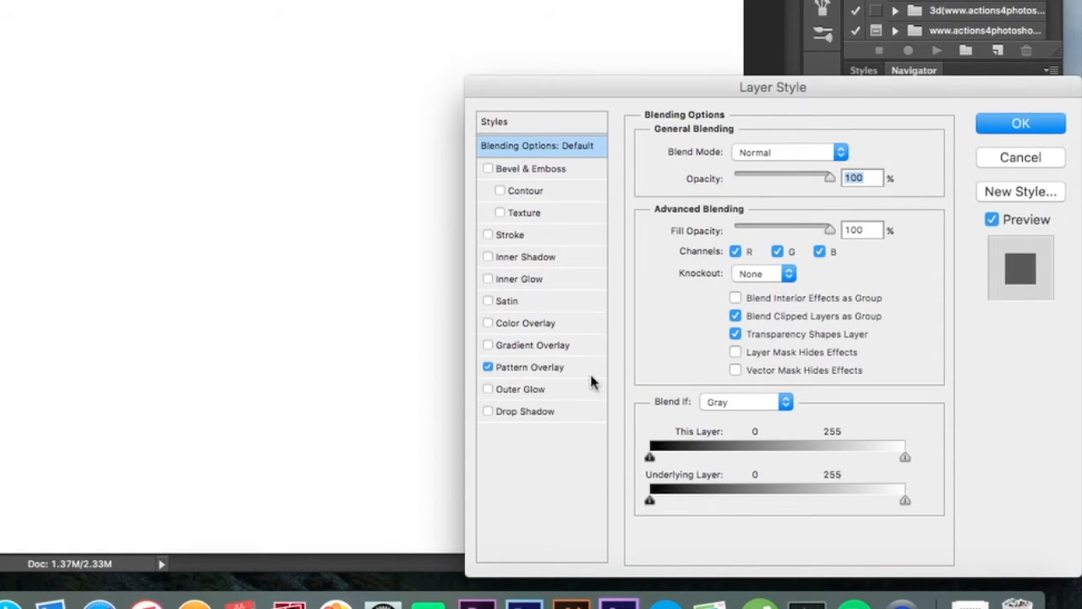
Bring up Layer 2's Pattern Overlay settings and review the black dash pattern thumbnail
click(529, 365)
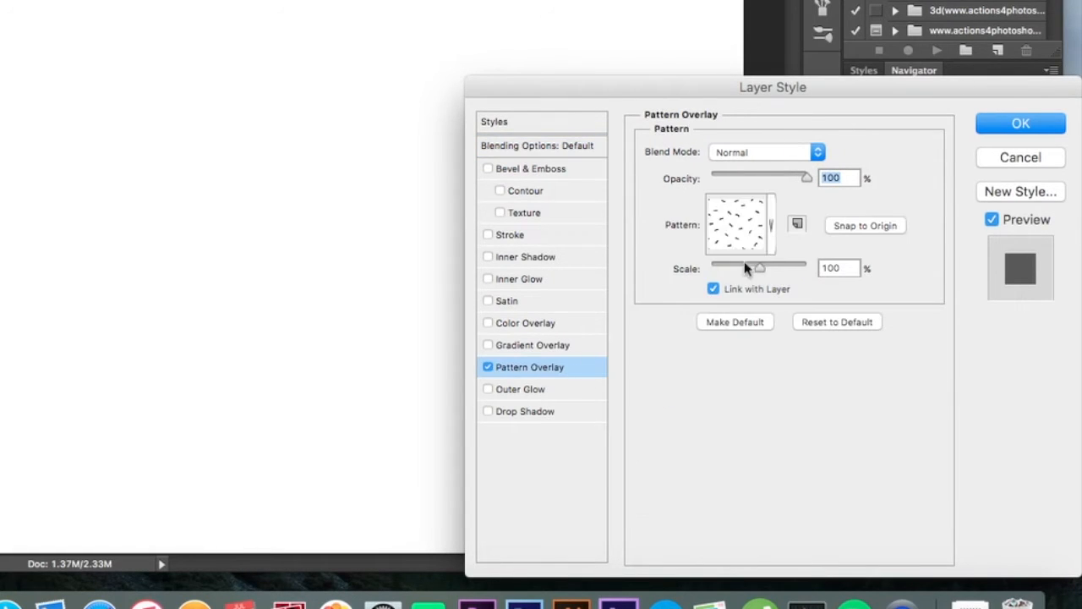
click(769, 223)
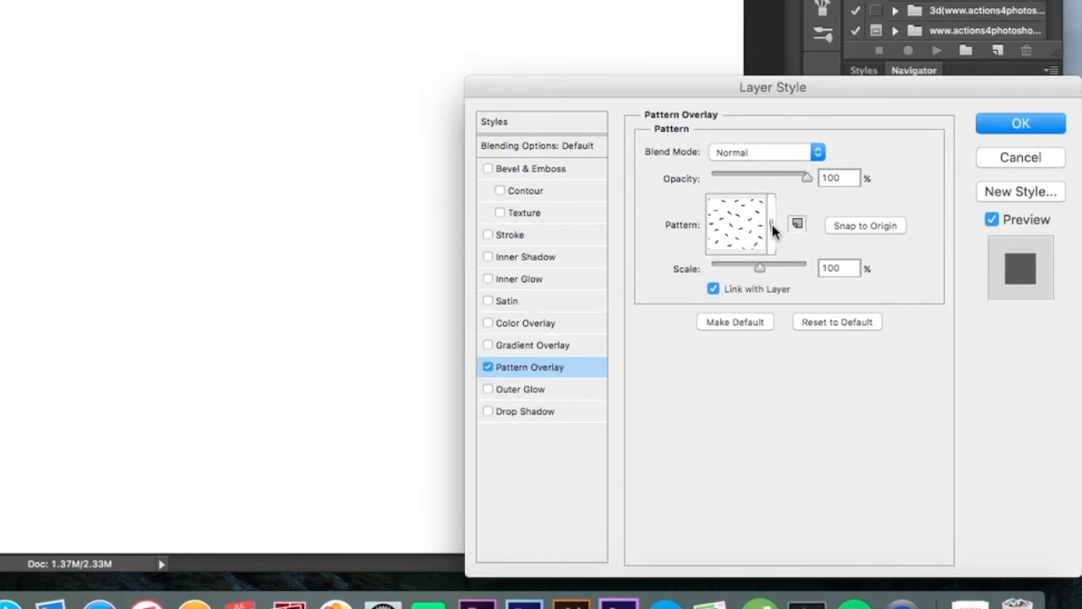
mouse_move(773, 229)
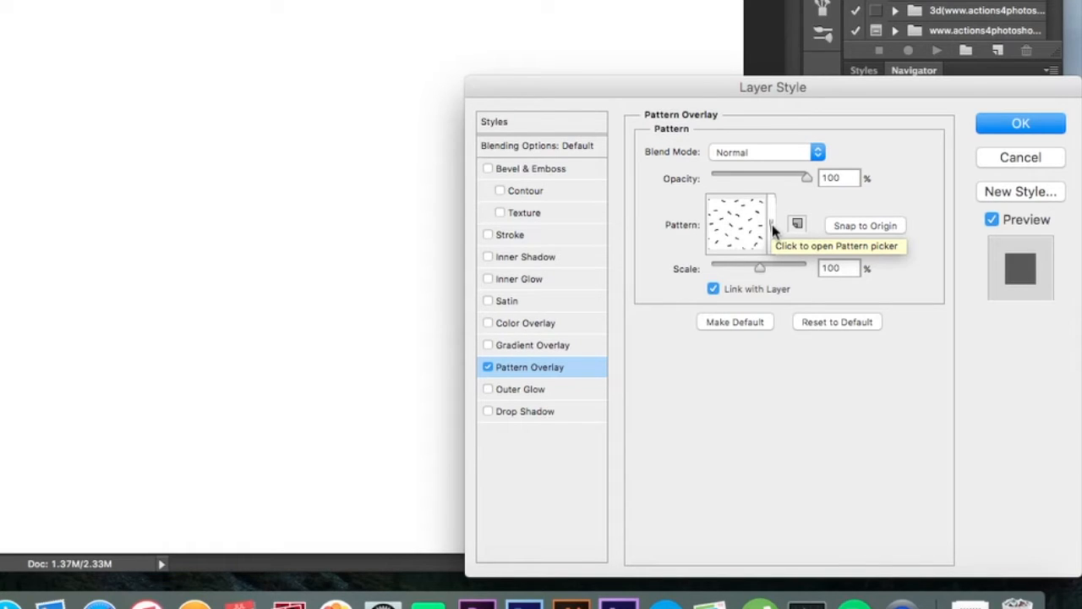
mouse_move(771, 230)
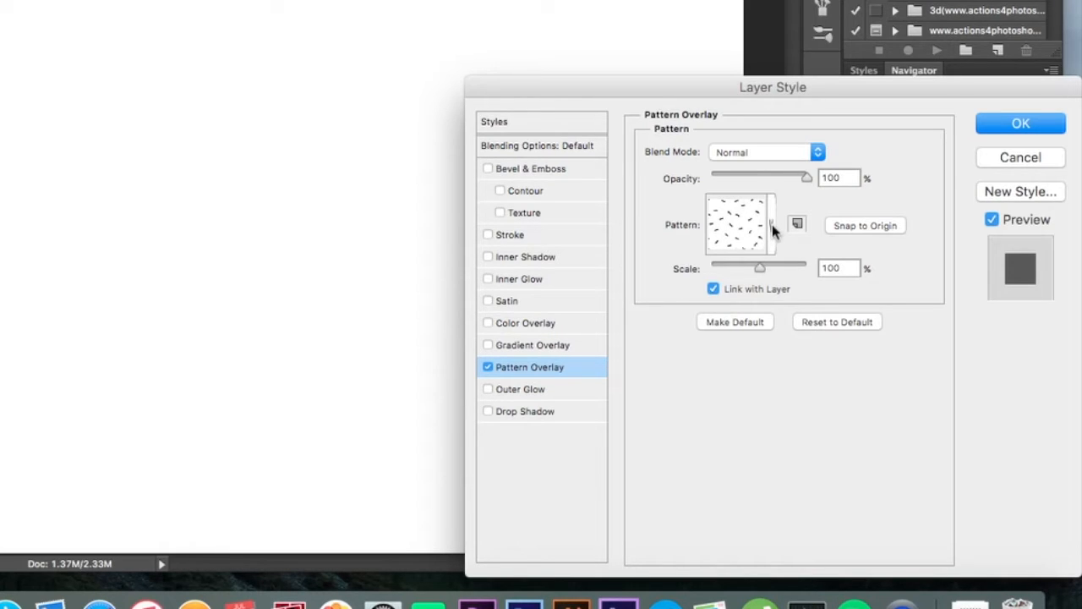
mouse_move(972, 169)
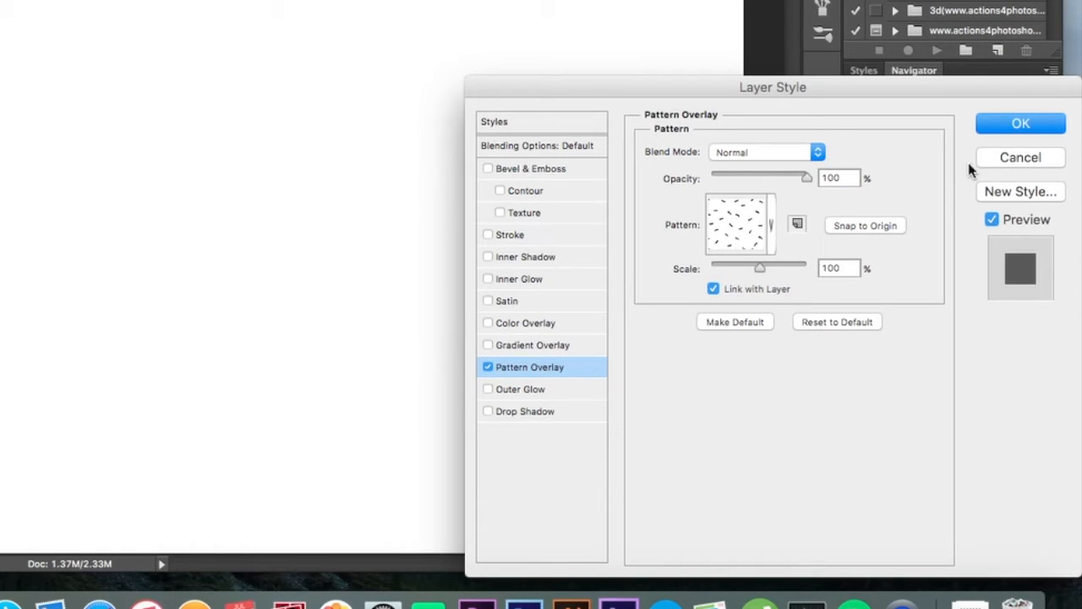
Apply the pattern overlay and lower Layer 2's fill to 0% so dashes cover the canvas
click(1019, 123)
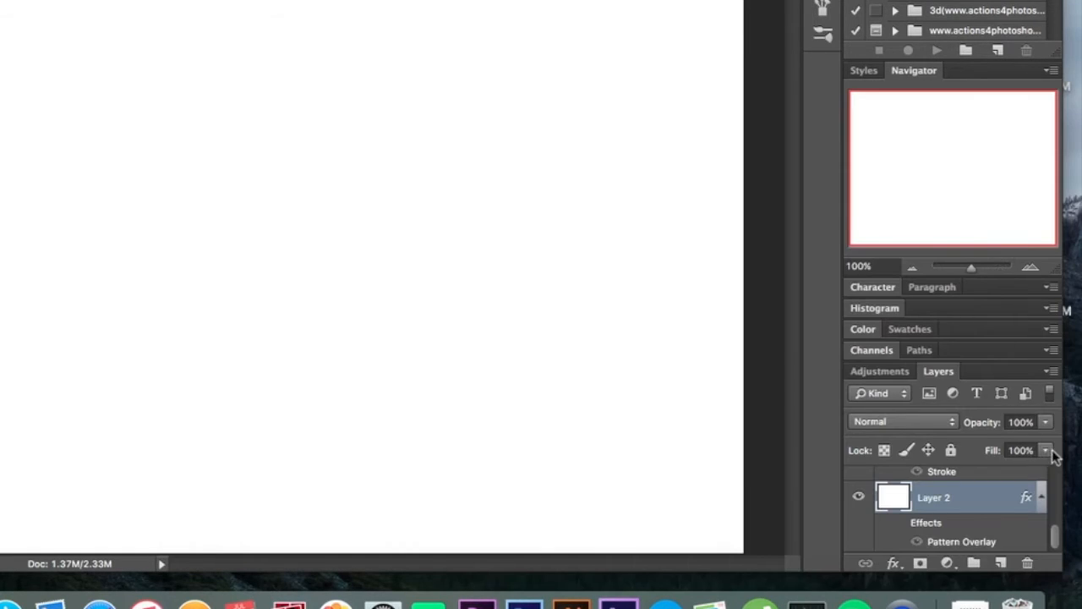
drag(1045, 449, 972, 472)
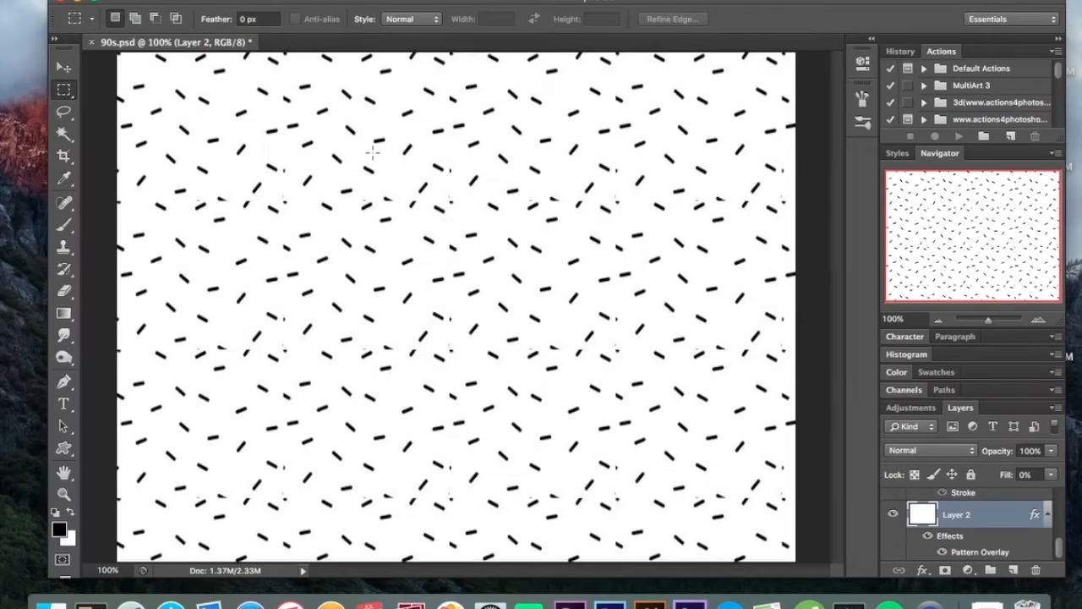
mouse_move(426, 251)
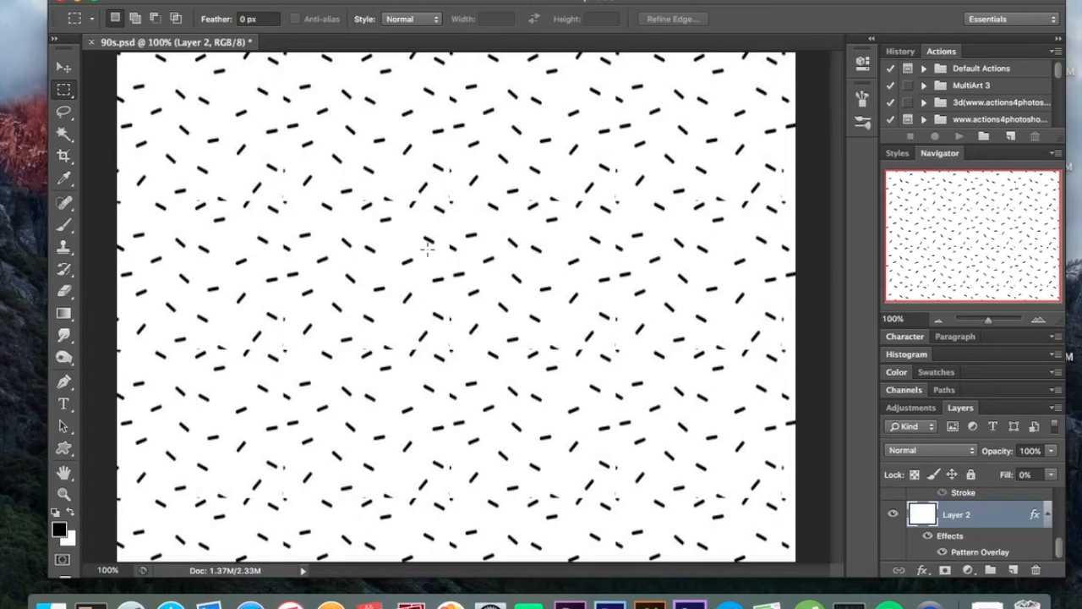
mouse_move(504, 365)
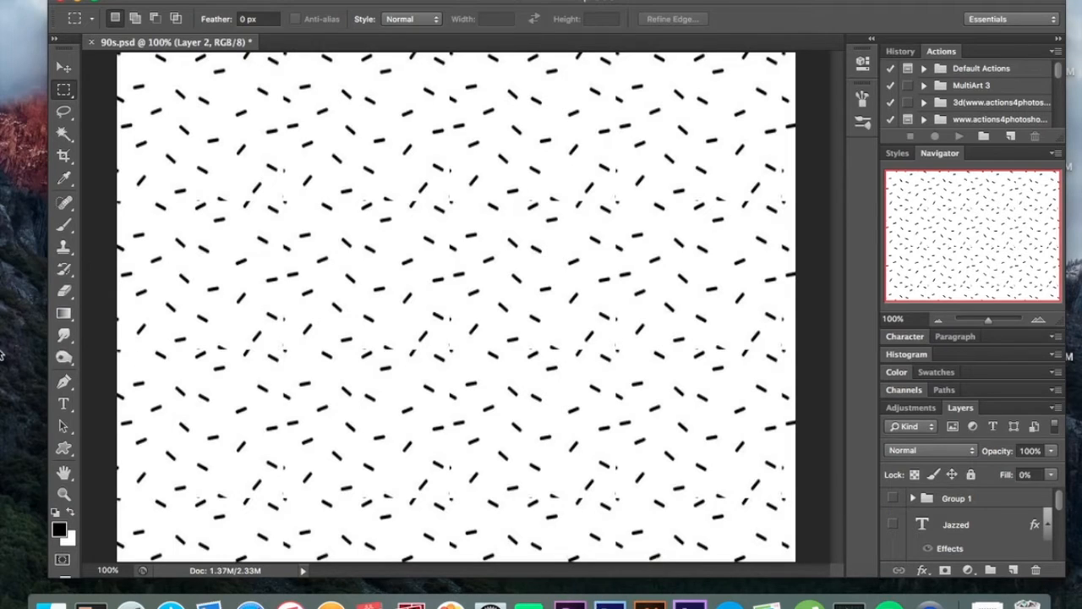
Draw a black triangle with the Custom Shape tool near the canvas top-left
click(65, 448)
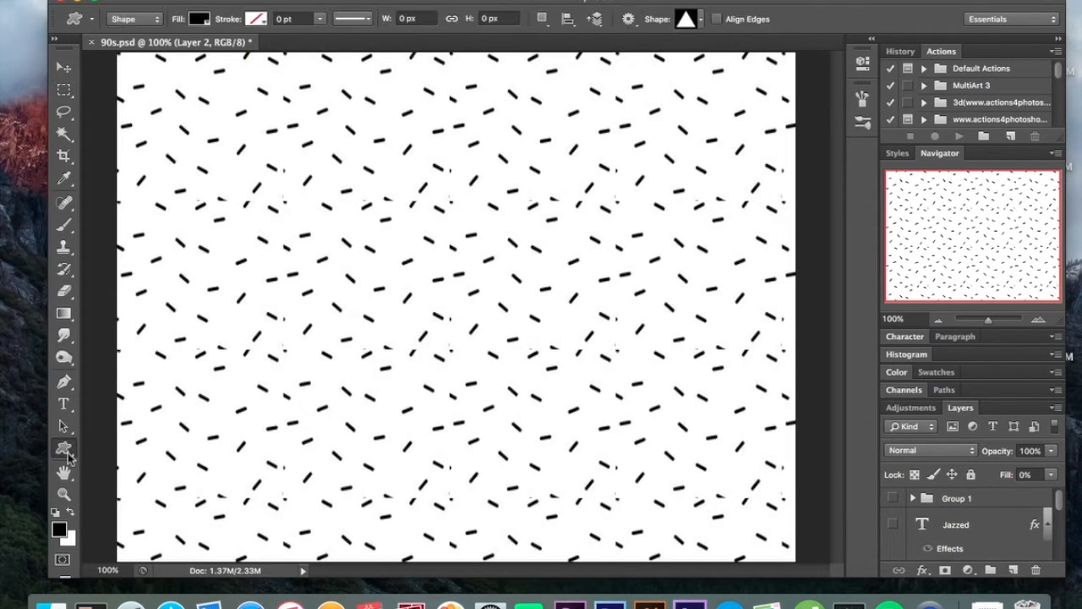
click(64, 450)
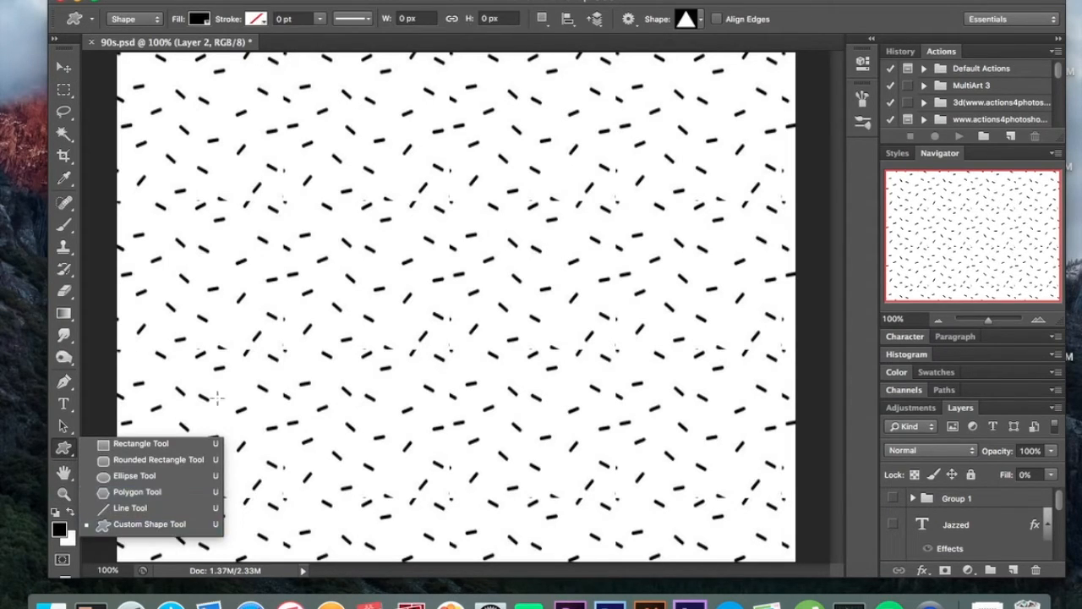
click(688, 18)
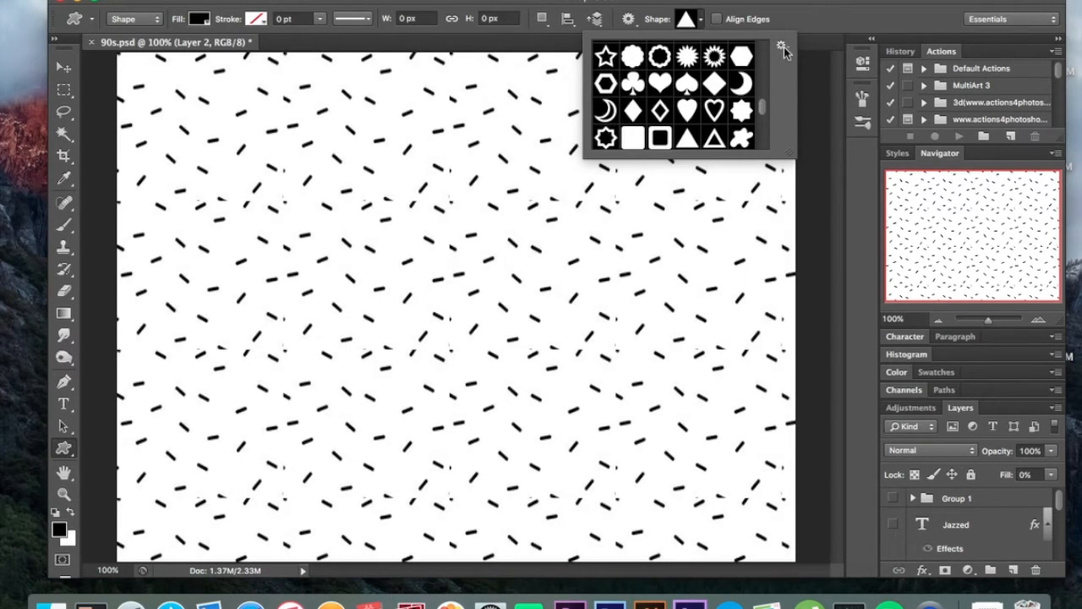
click(781, 45)
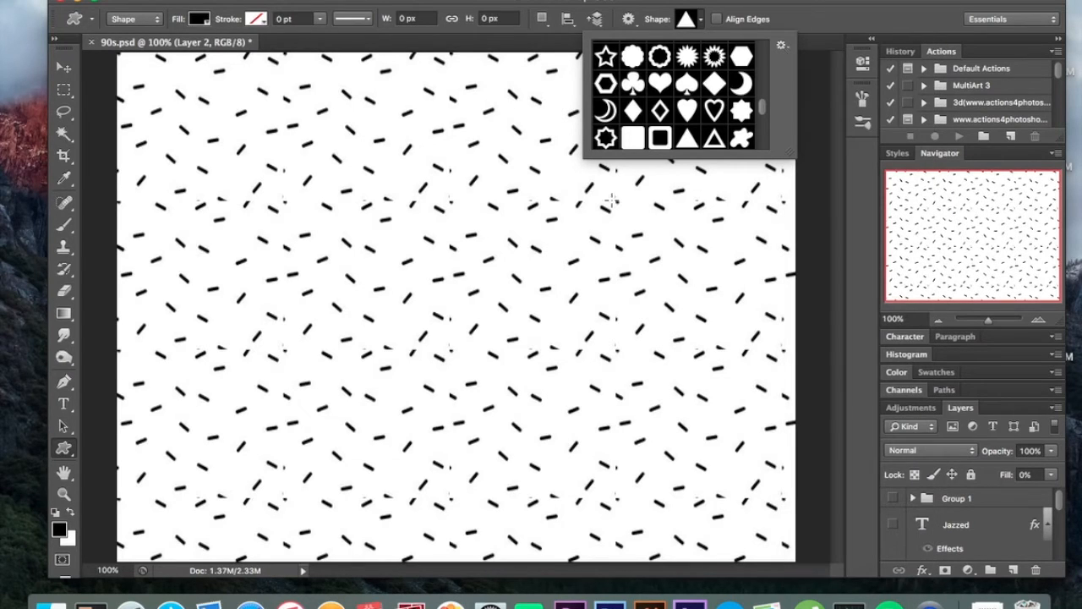
mouse_move(190, 125)
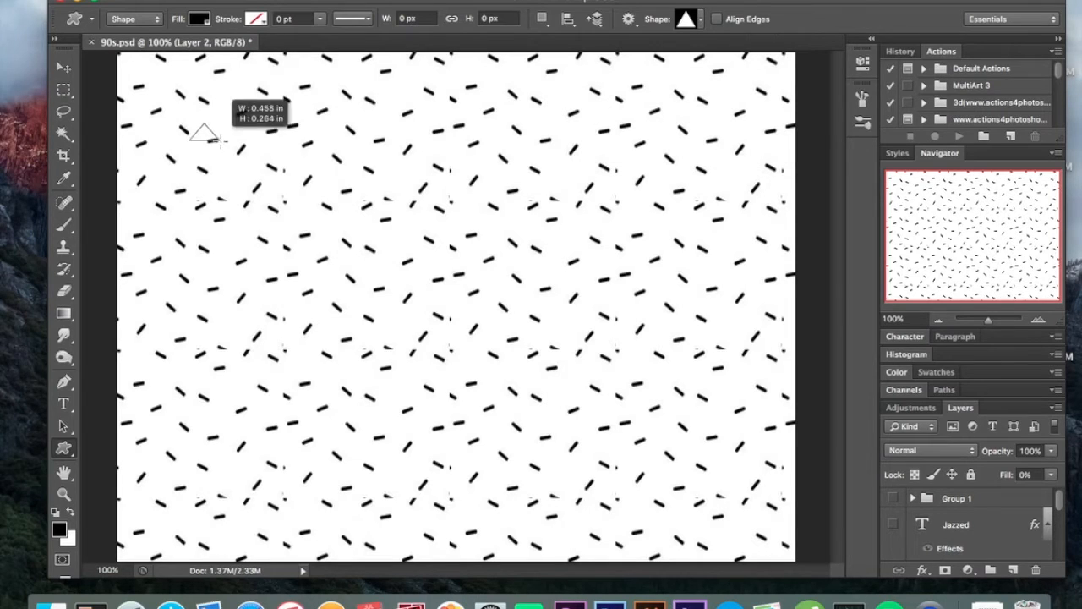
drag(203, 131, 245, 203)
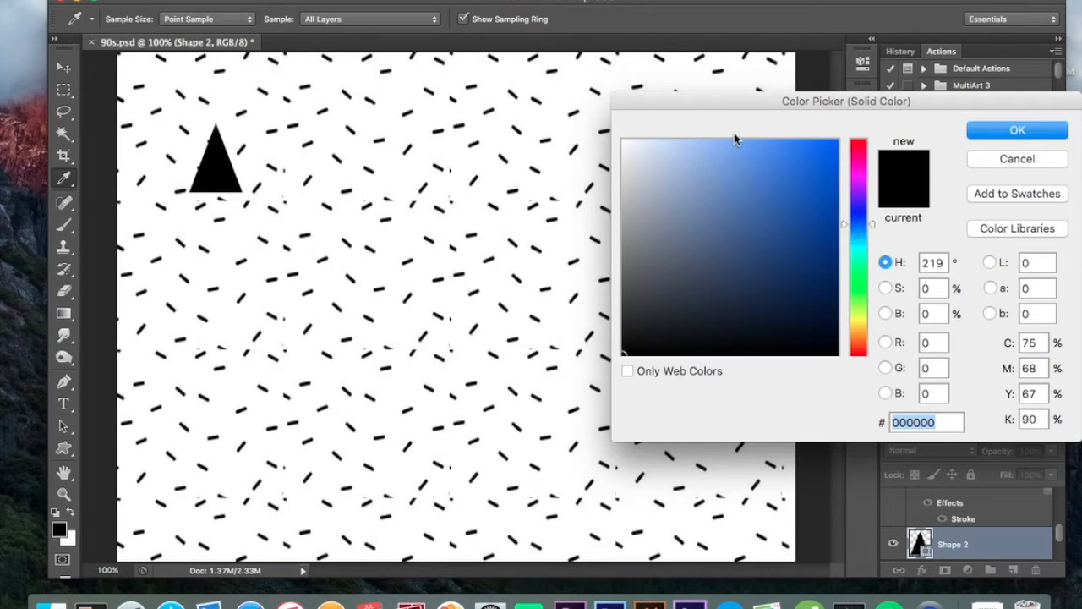
Fill the triangle with bright blue (#4684f6) and switch to the Move tool
click(756, 147)
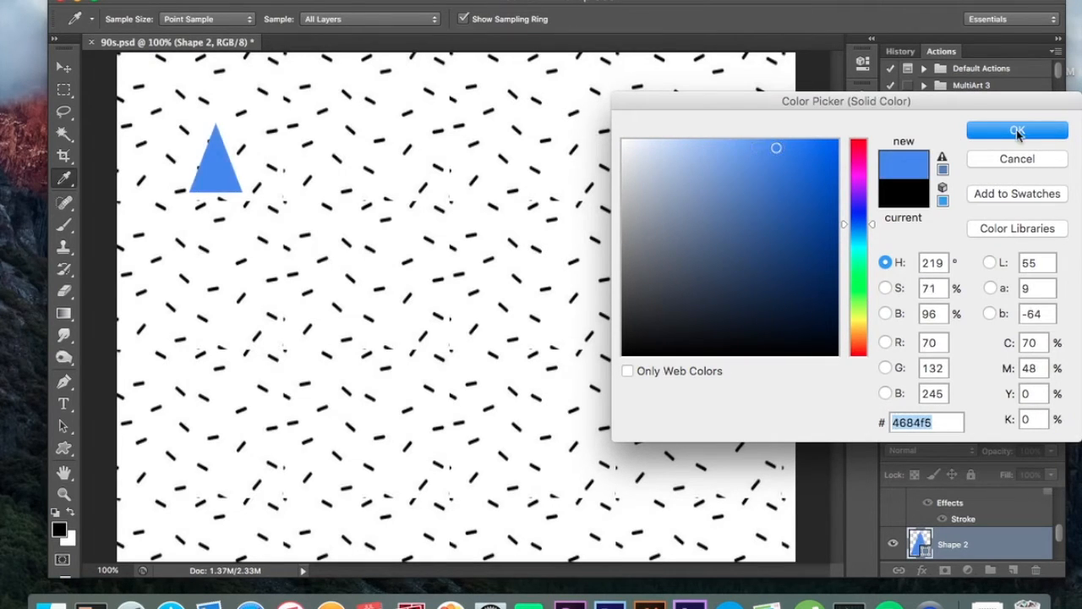
click(1018, 130)
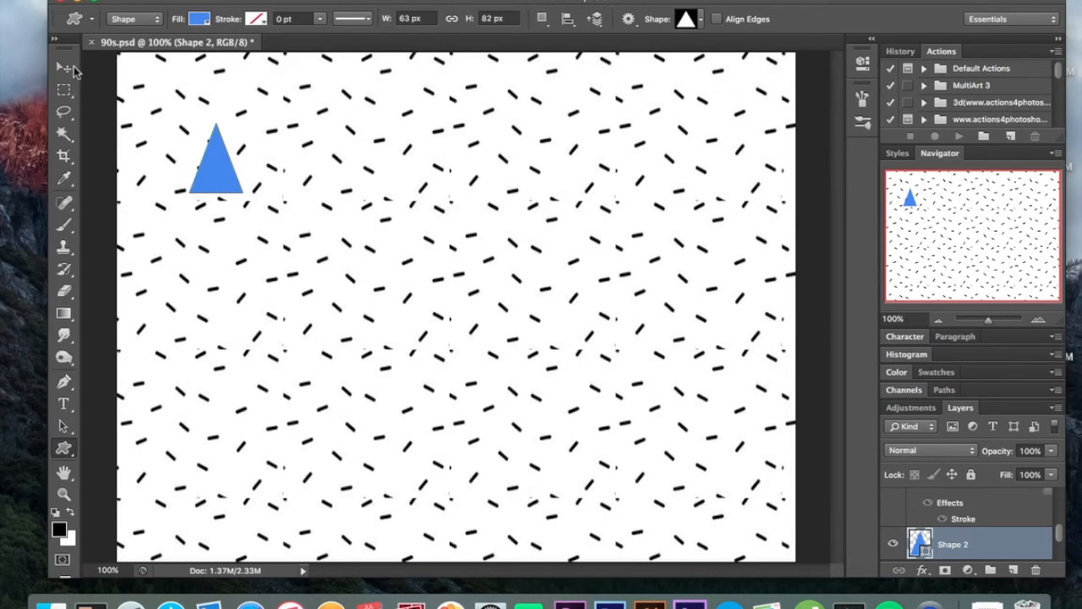
click(64, 67)
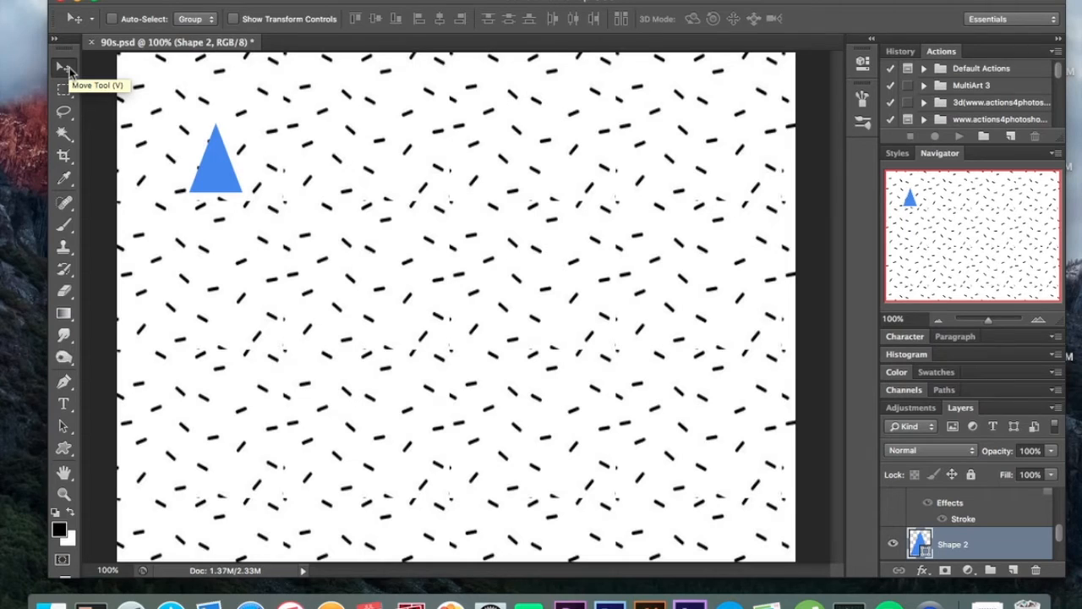
mouse_move(37, 250)
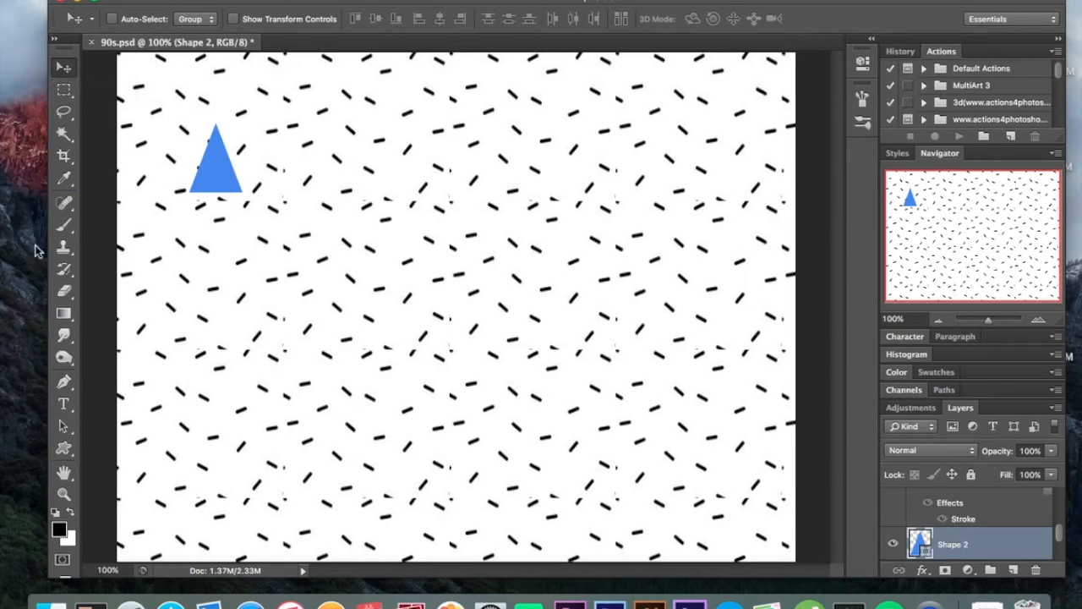
mouse_move(188, 355)
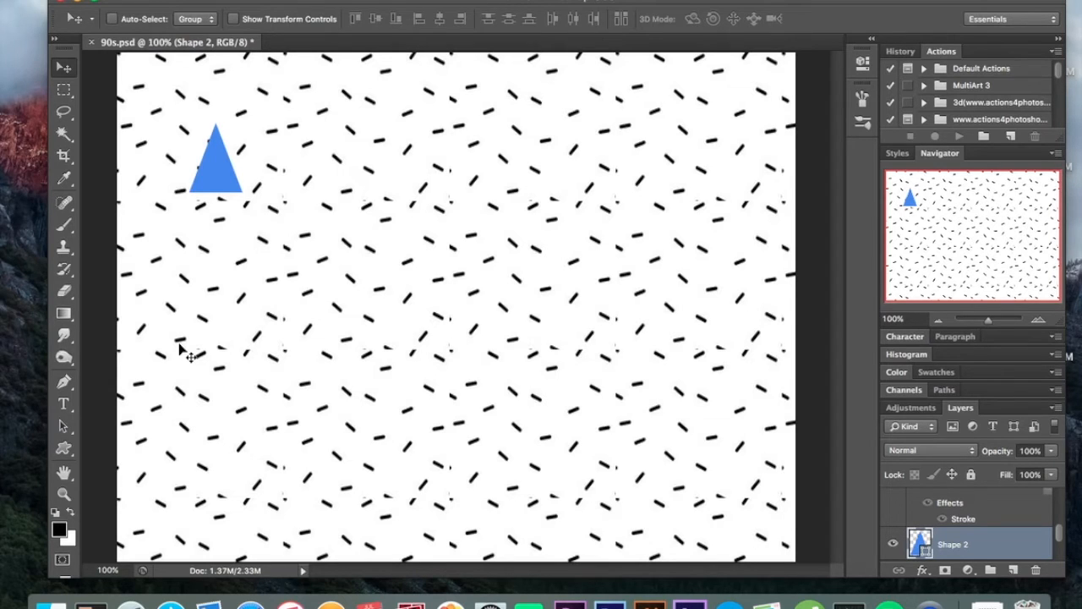
mouse_move(200, 361)
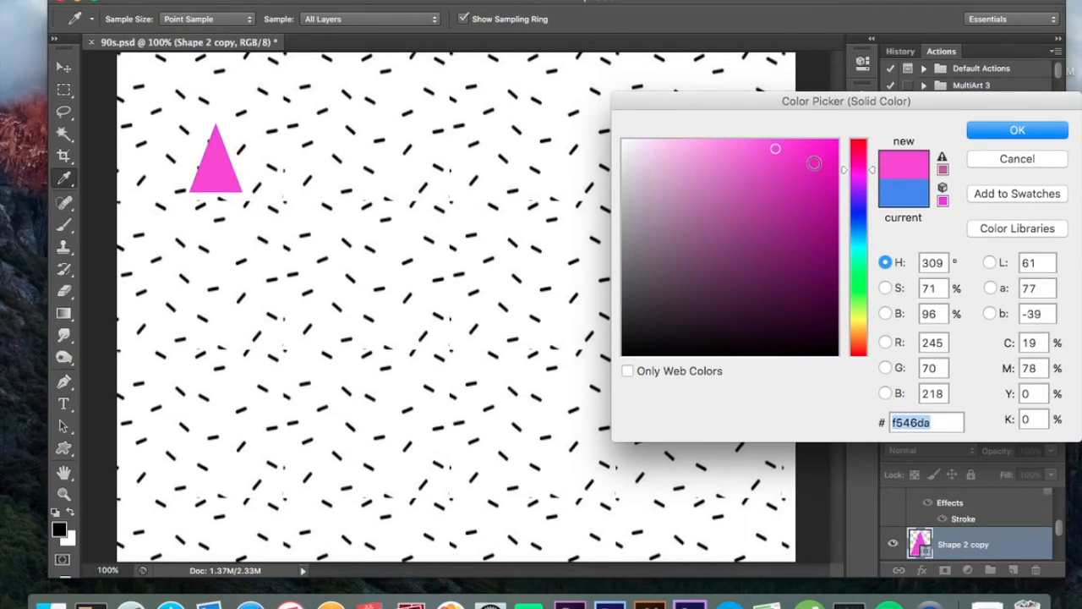
Colour the triangle copy pink and resize it to sit over the blue triangle
click(744, 145)
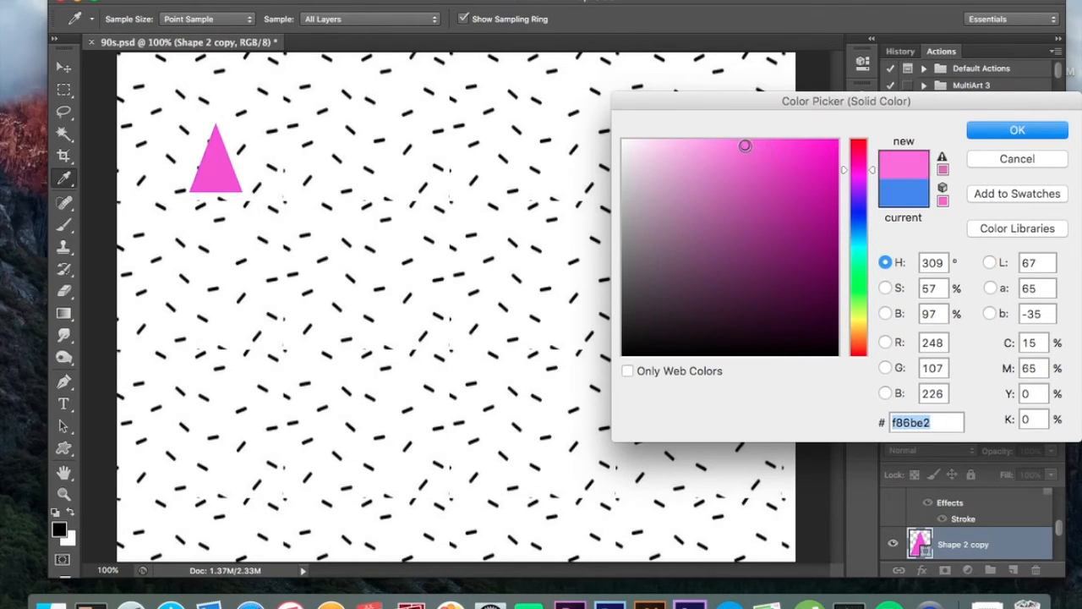
click(1018, 129)
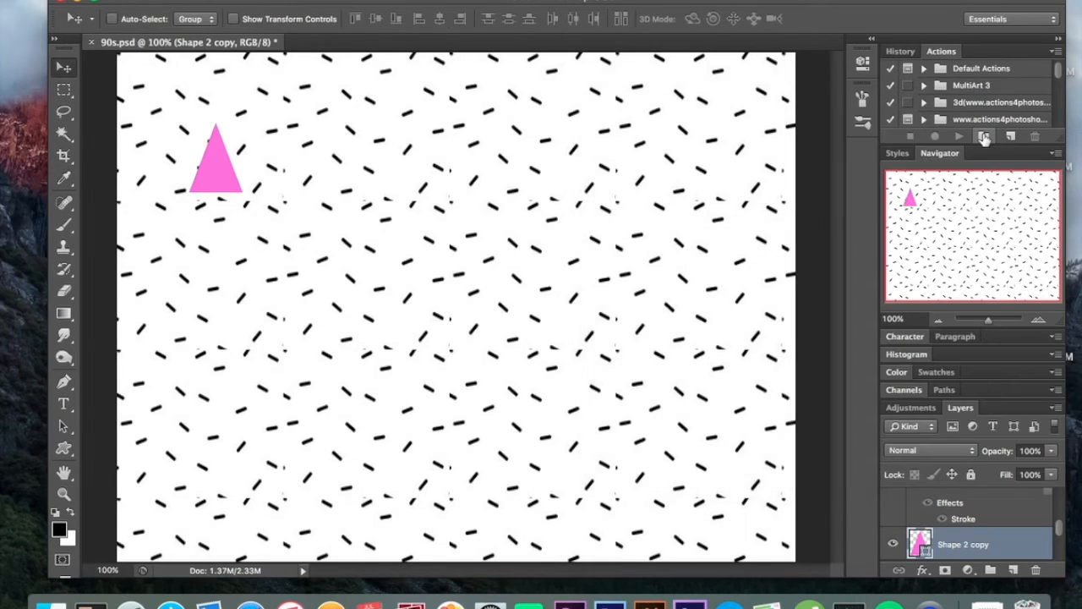
mouse_move(984, 135)
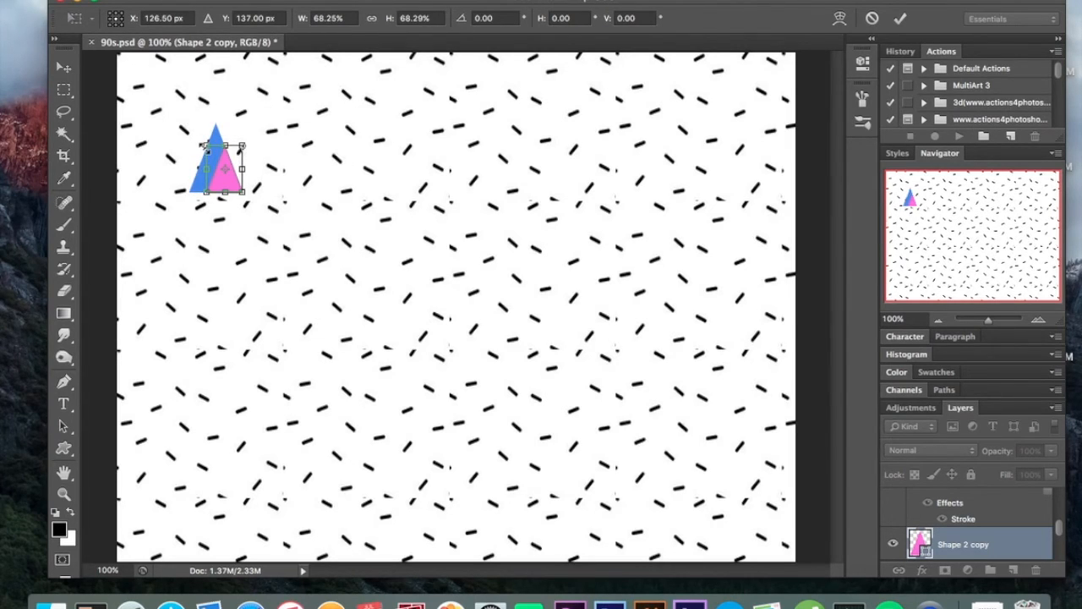
drag(199, 142, 197, 139)
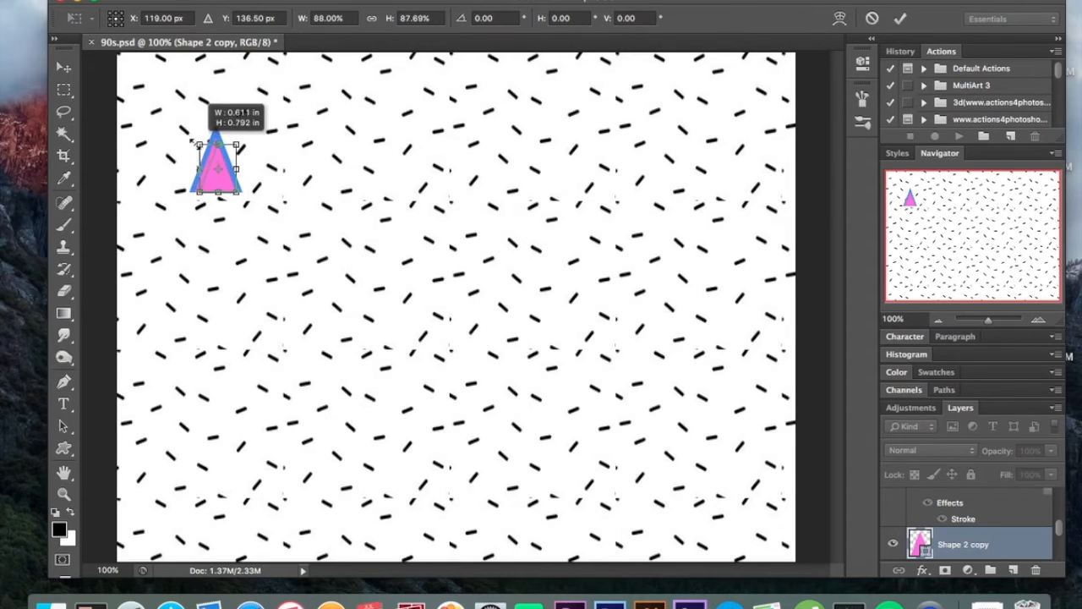
drag(217, 166, 213, 160)
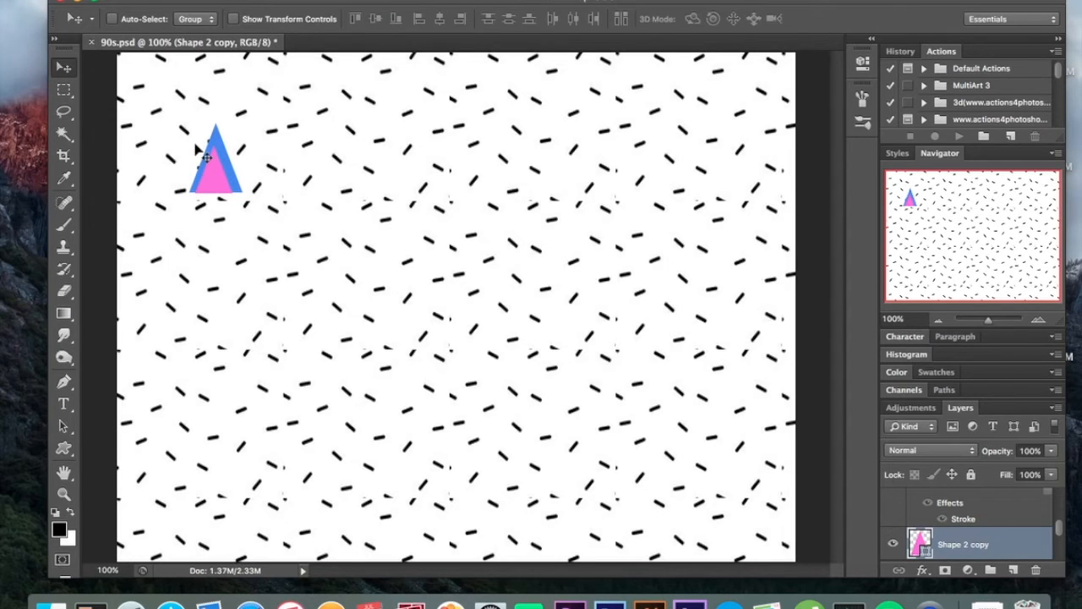
mouse_move(651, 359)
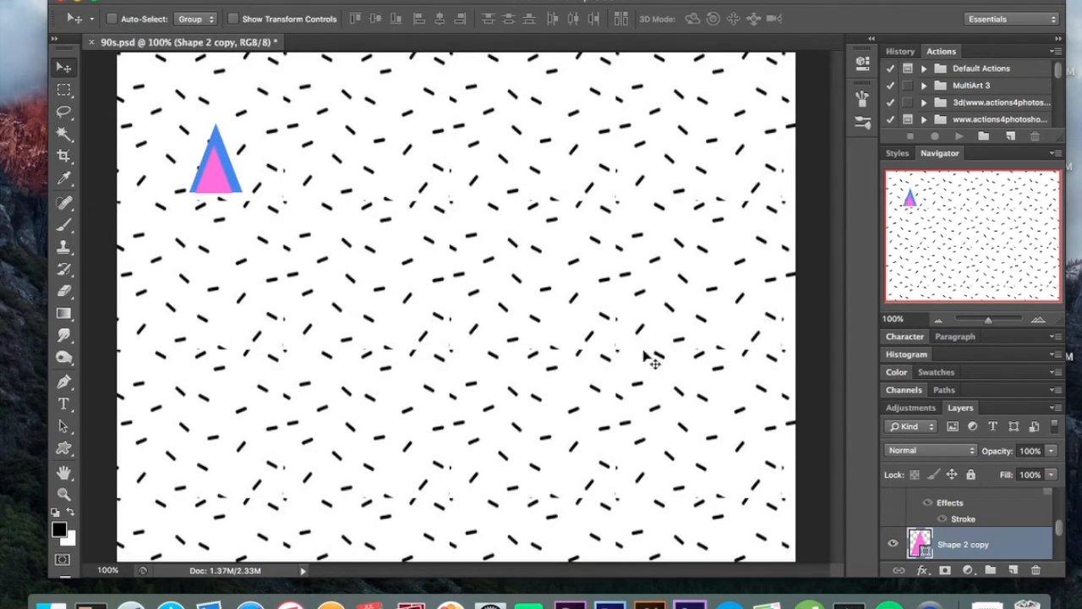
mouse_move(715, 447)
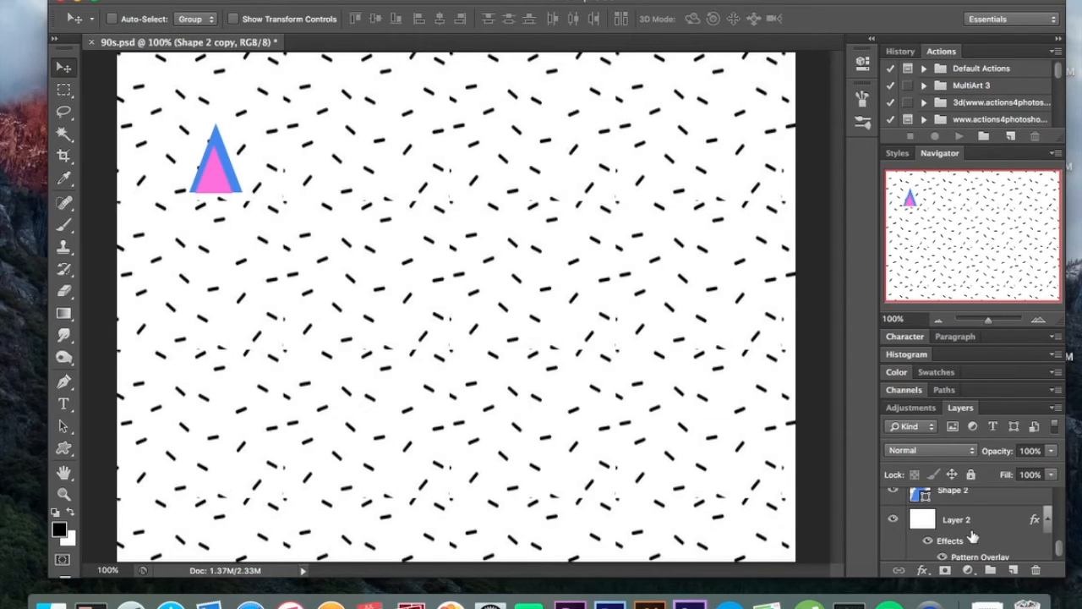
Duplicate the Shape 2 layer and select both triangle layers together
click(964, 501)
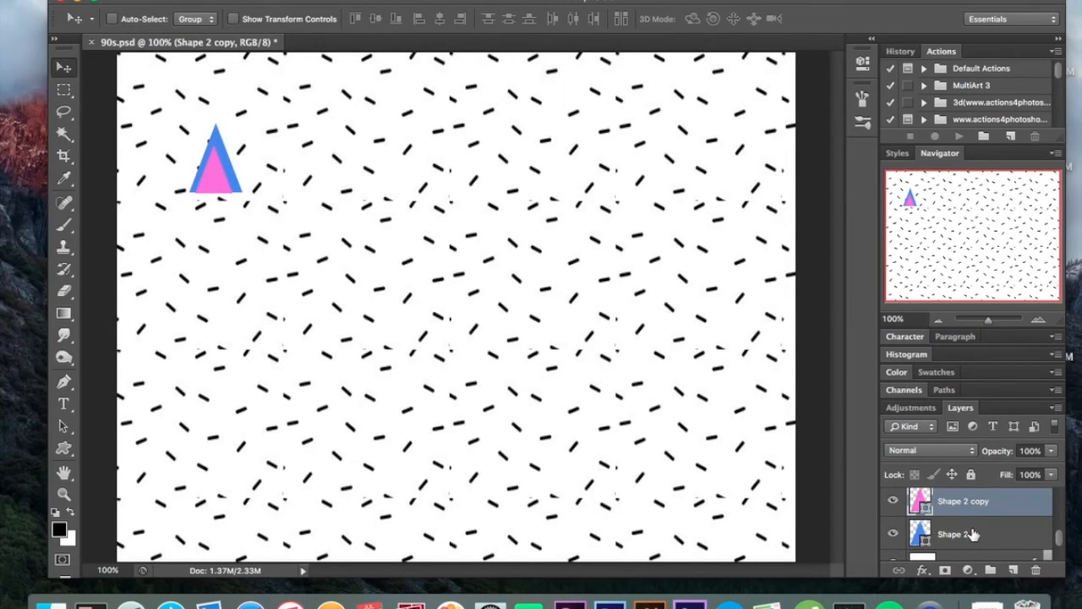
click(953, 534)
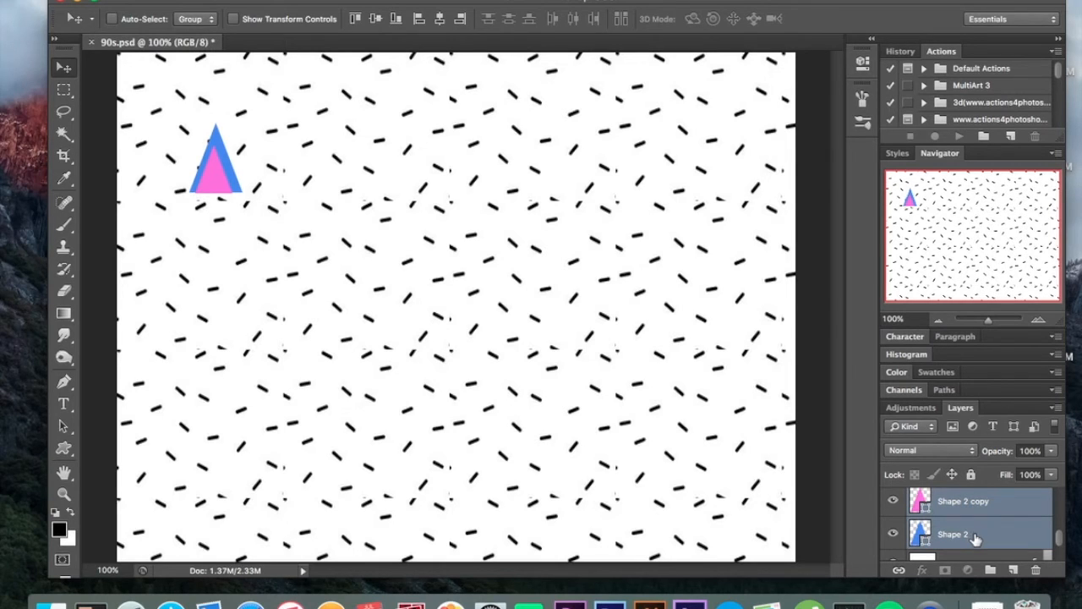
click(953, 535)
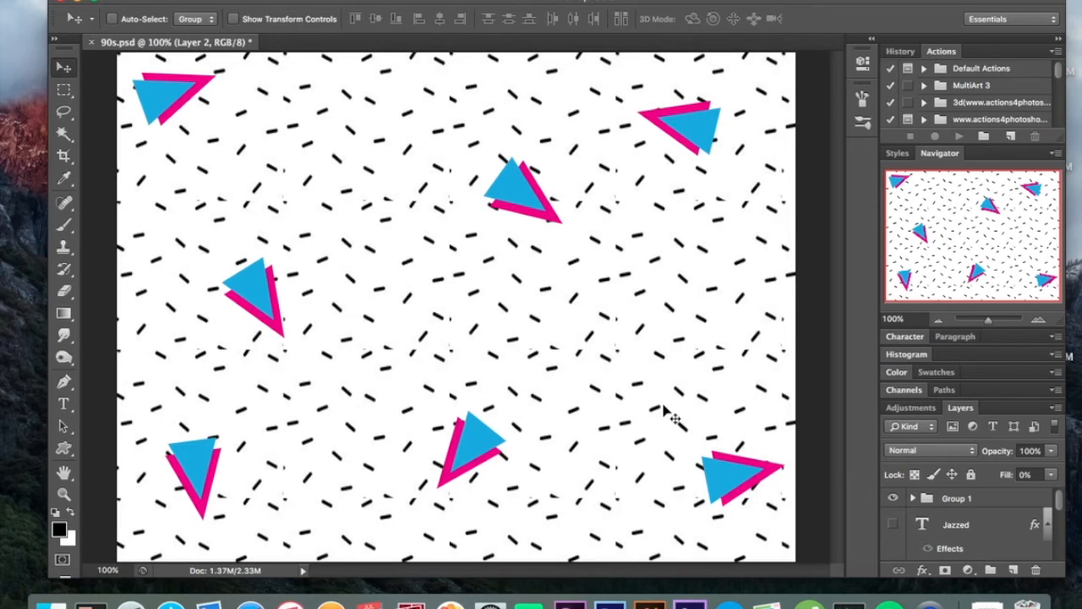
mouse_move(666, 282)
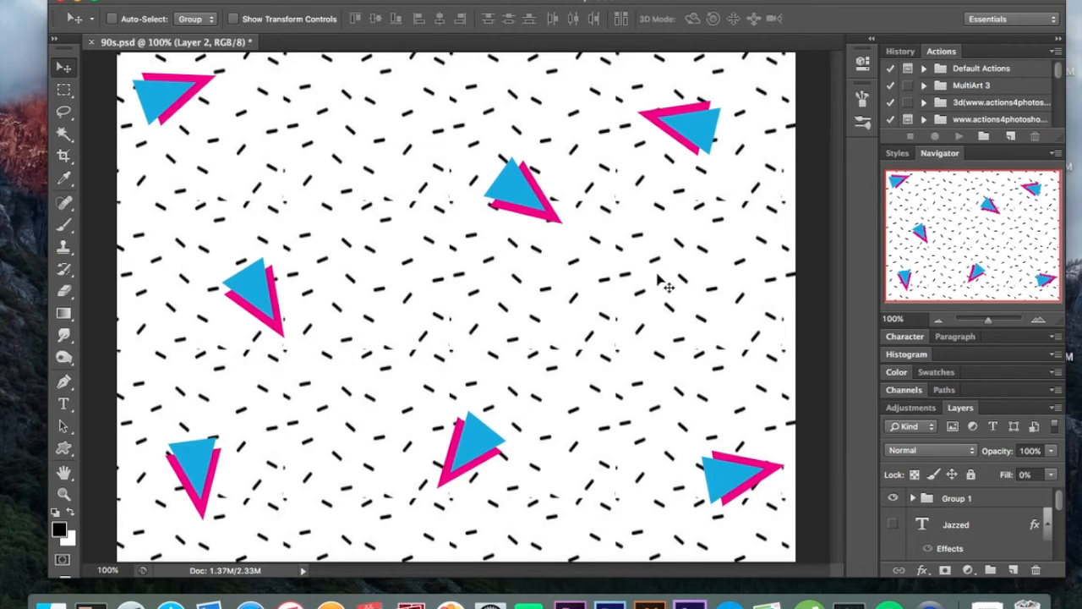
mouse_move(662, 257)
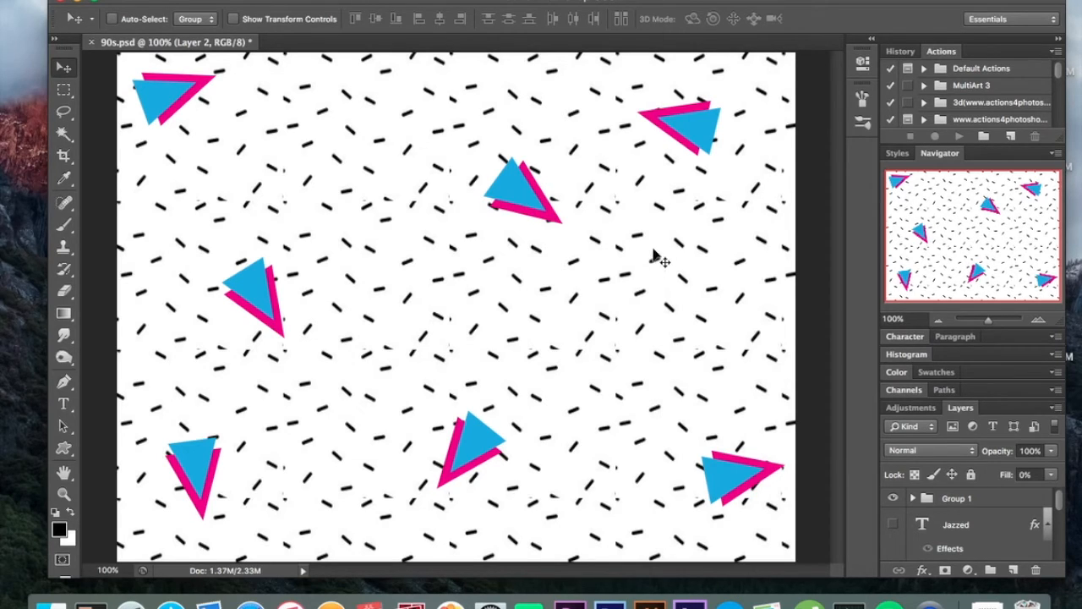
mouse_move(668, 264)
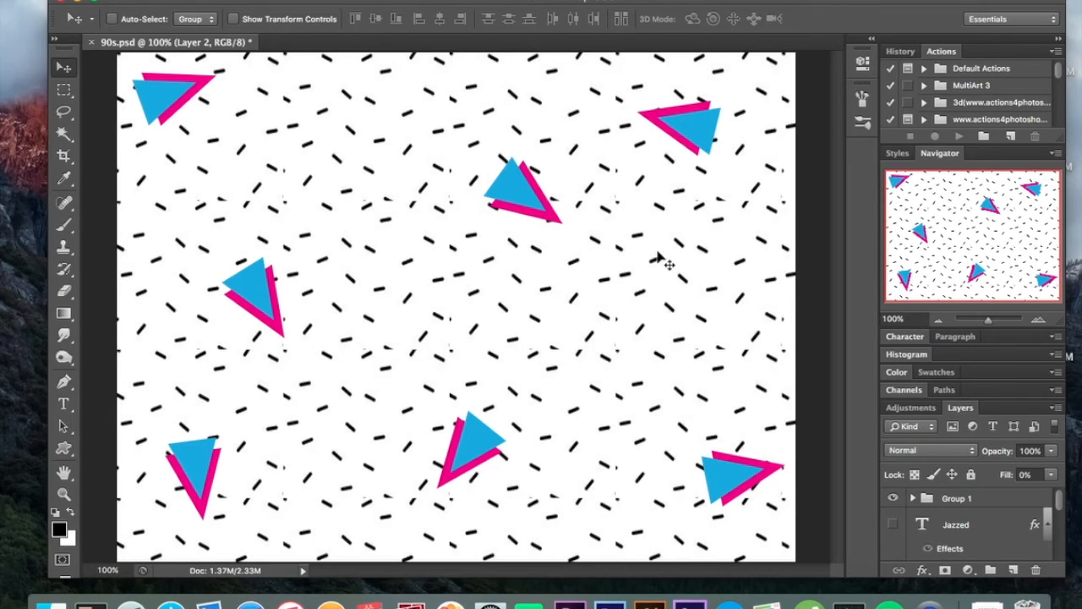
mouse_move(651, 245)
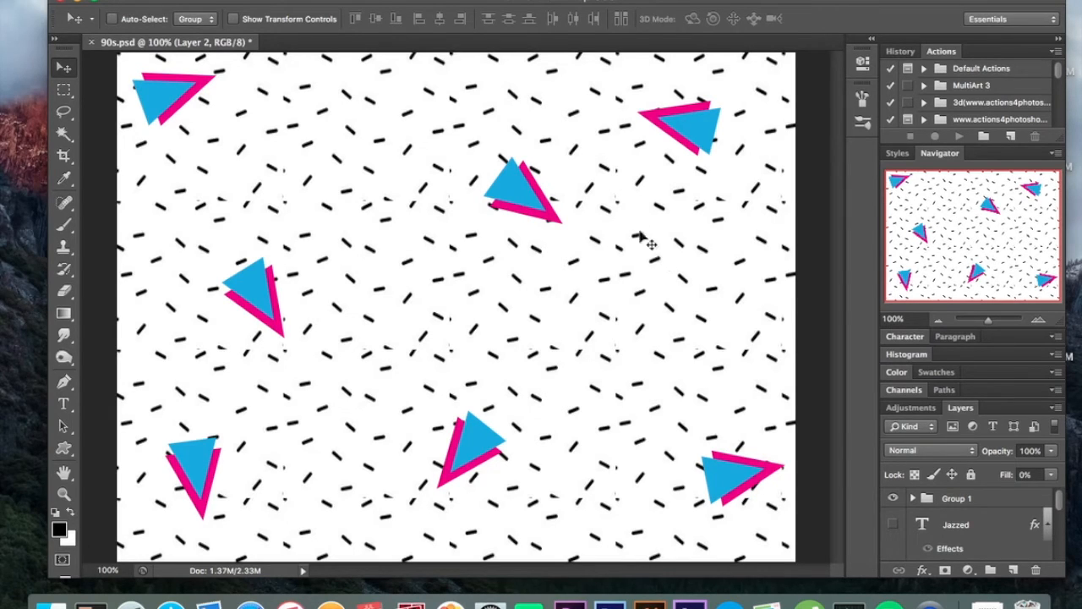
mouse_move(660, 277)
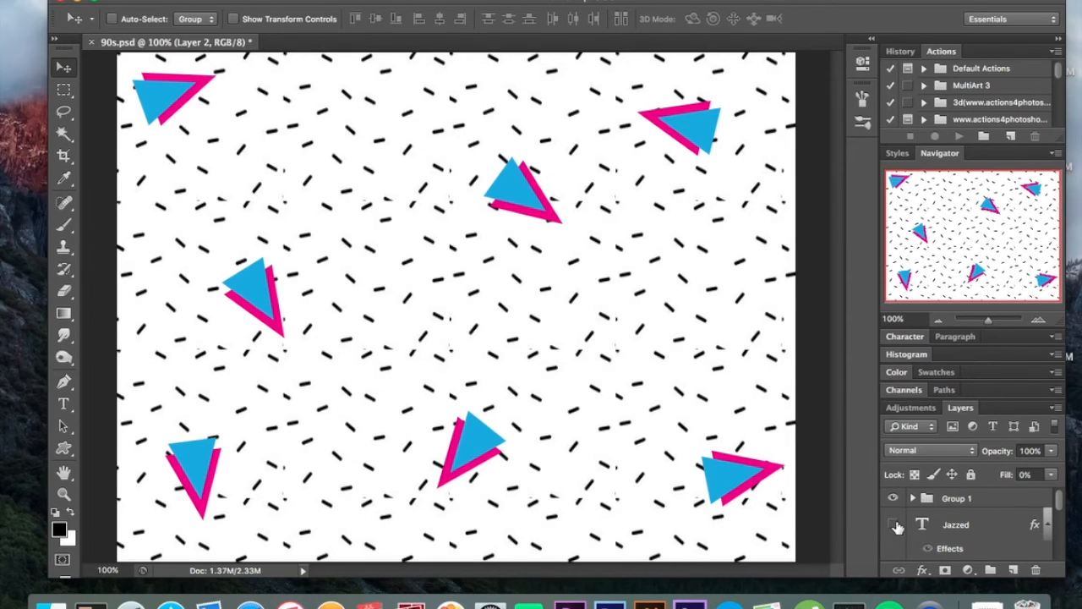
mouse_move(892, 524)
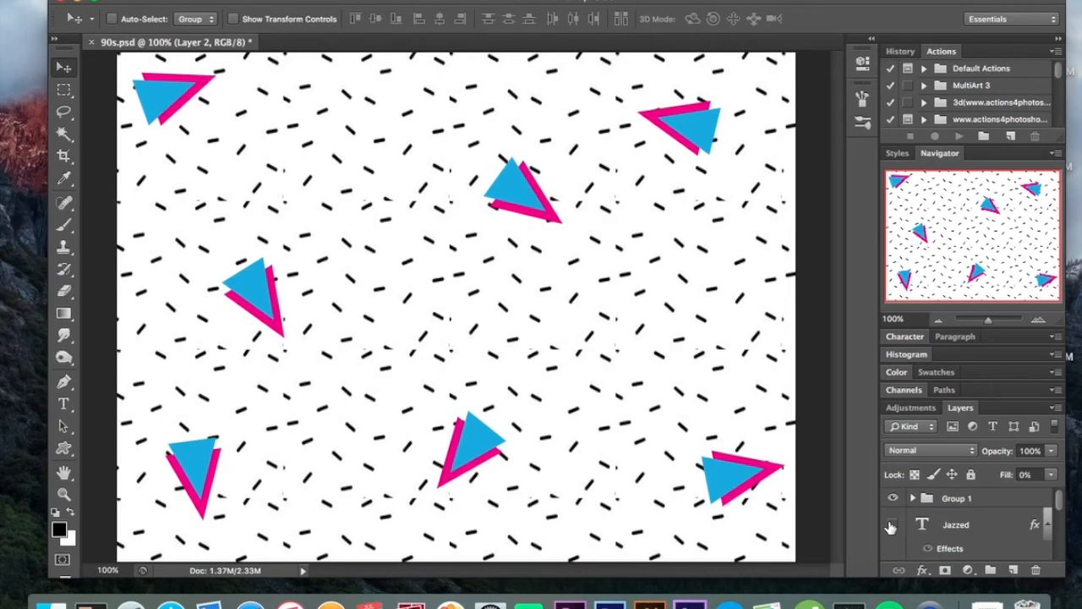
mouse_move(894, 528)
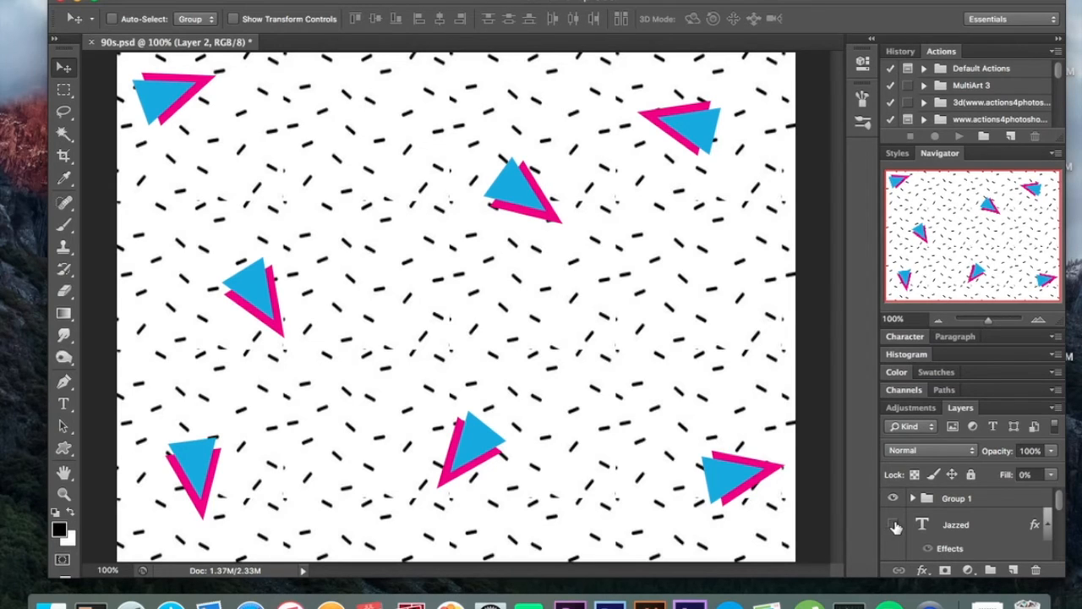
Make the green pink-stroked 'Jazzed' text layer visible over the triangle background
click(893, 524)
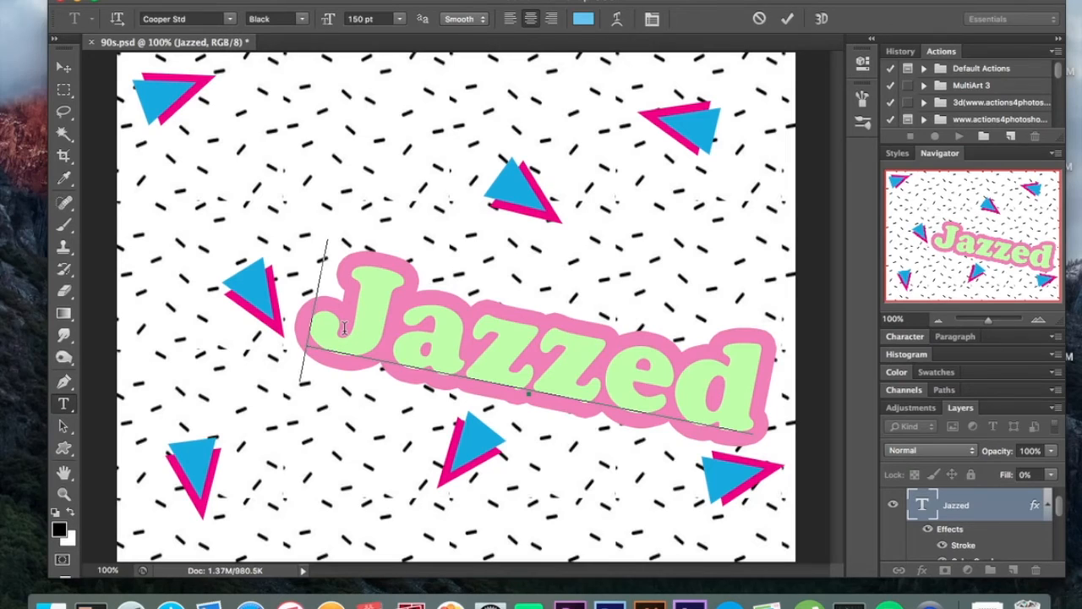
mouse_move(291, 155)
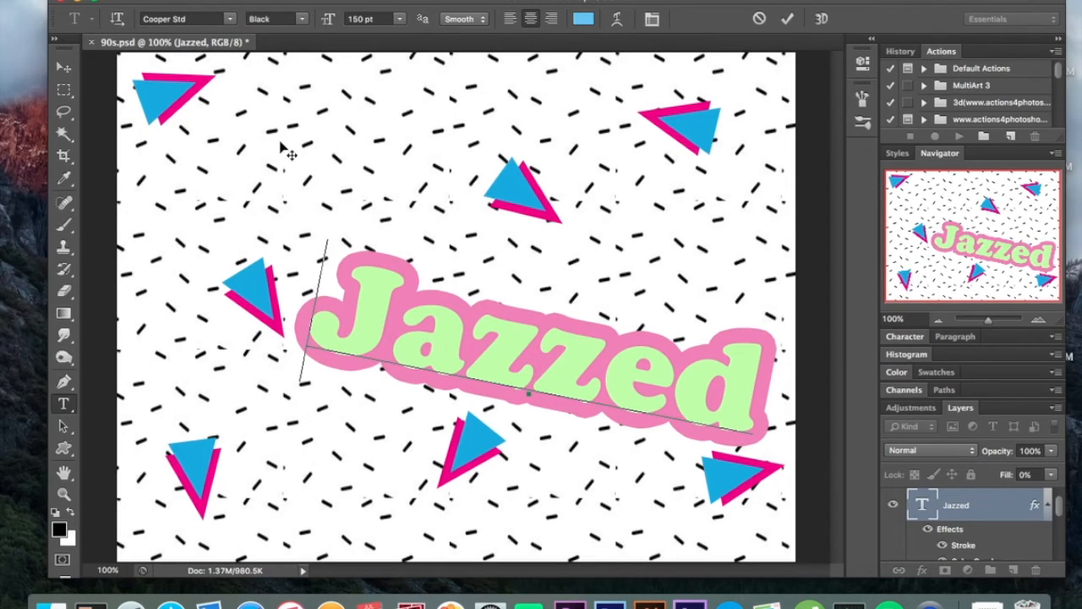
mouse_move(378, 35)
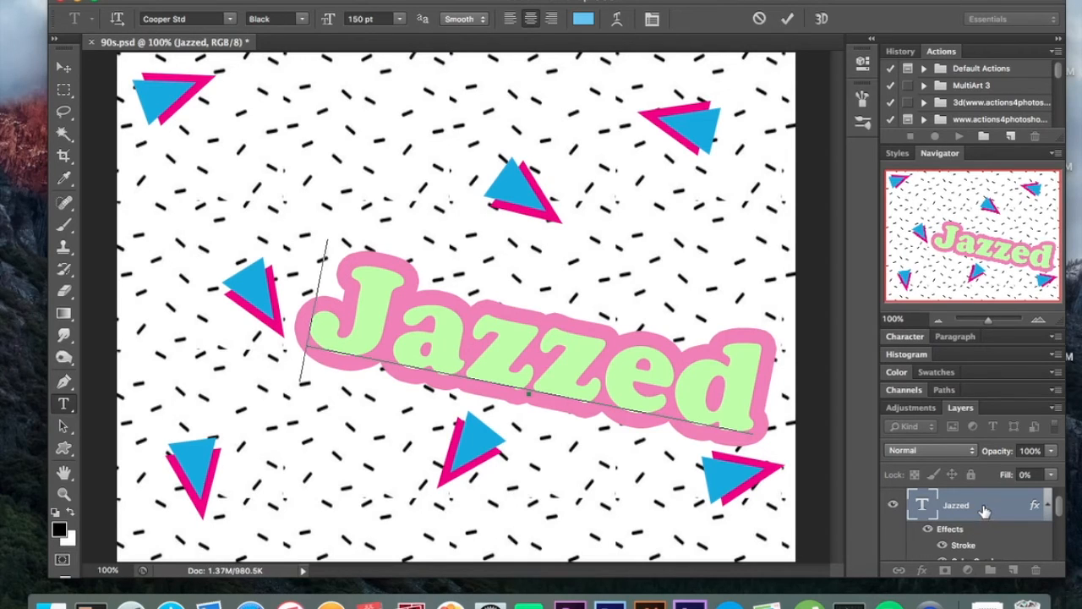
mouse_move(743, 406)
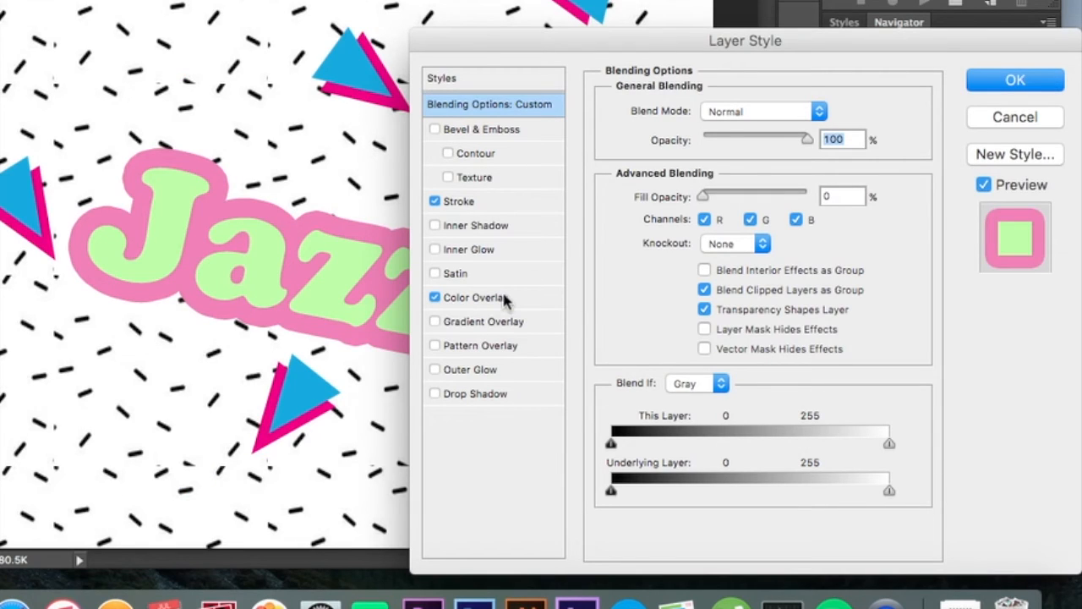
mouse_move(490, 297)
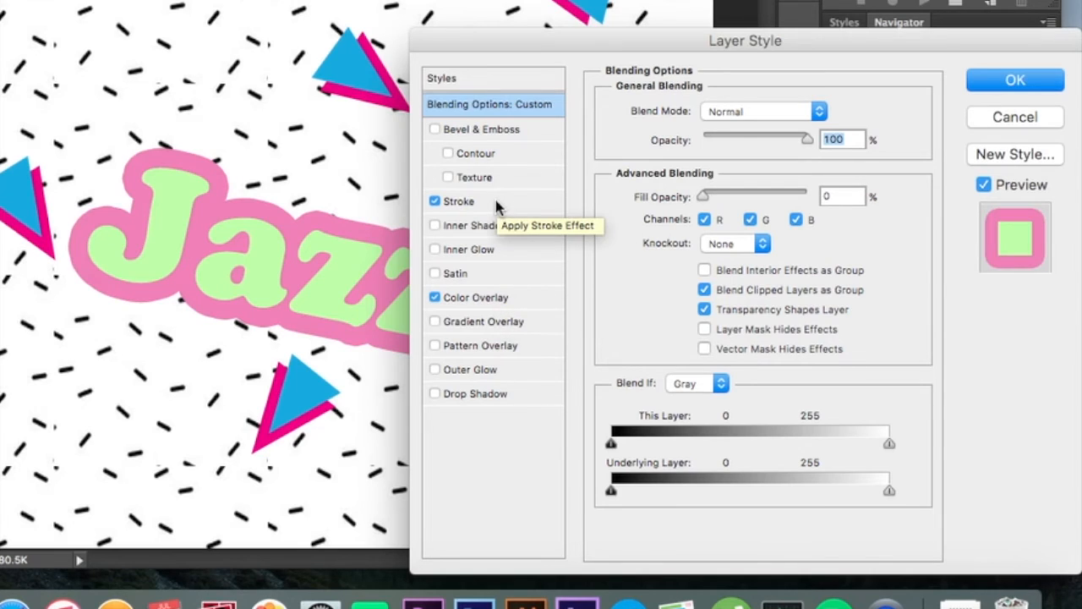
click(458, 201)
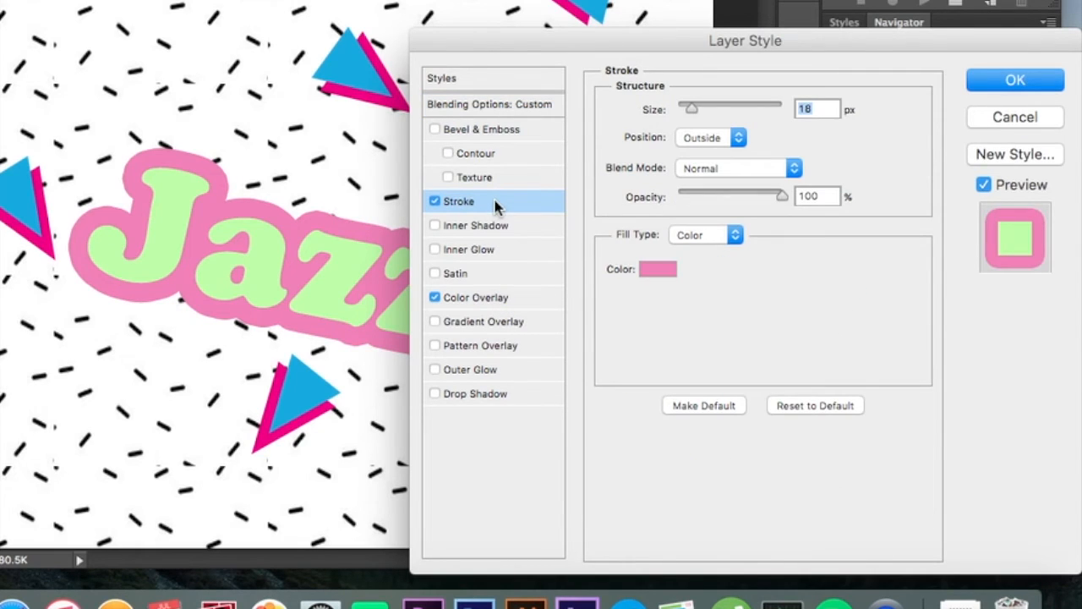
mouse_move(689, 104)
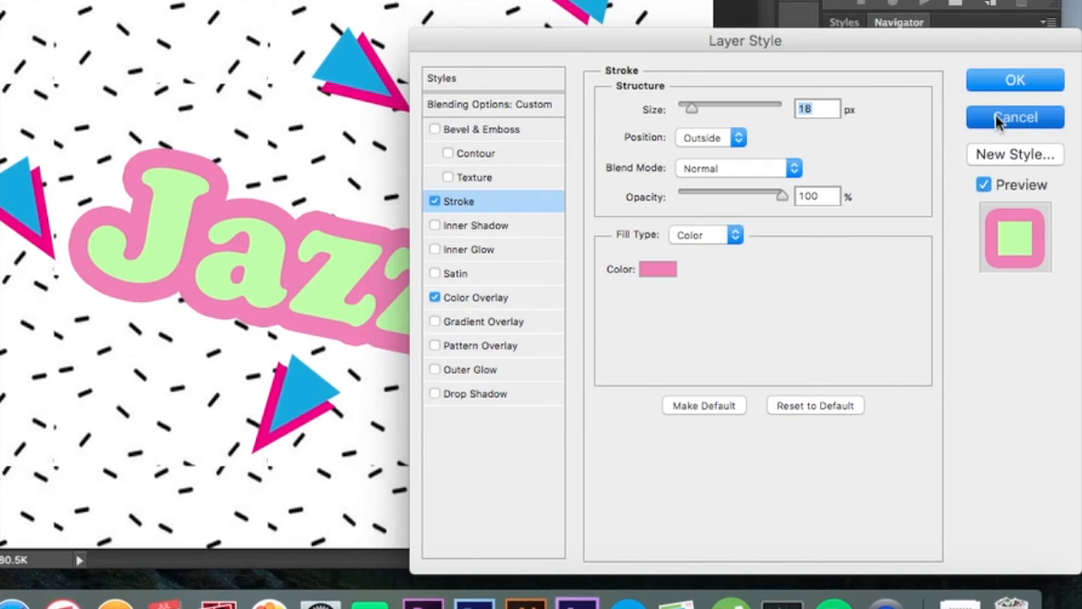
click(1015, 80)
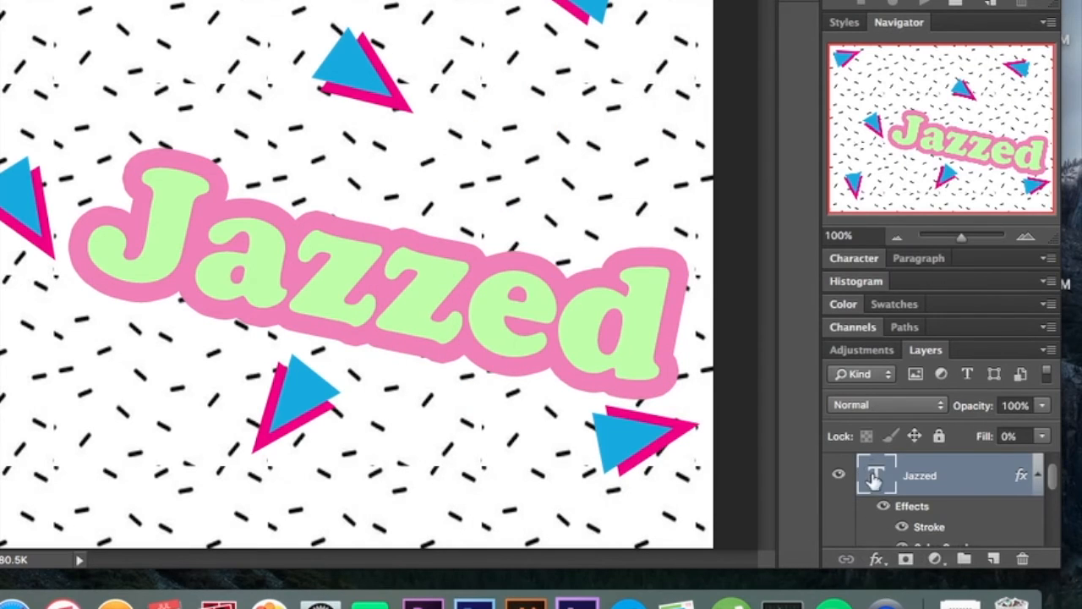
mouse_move(875, 474)
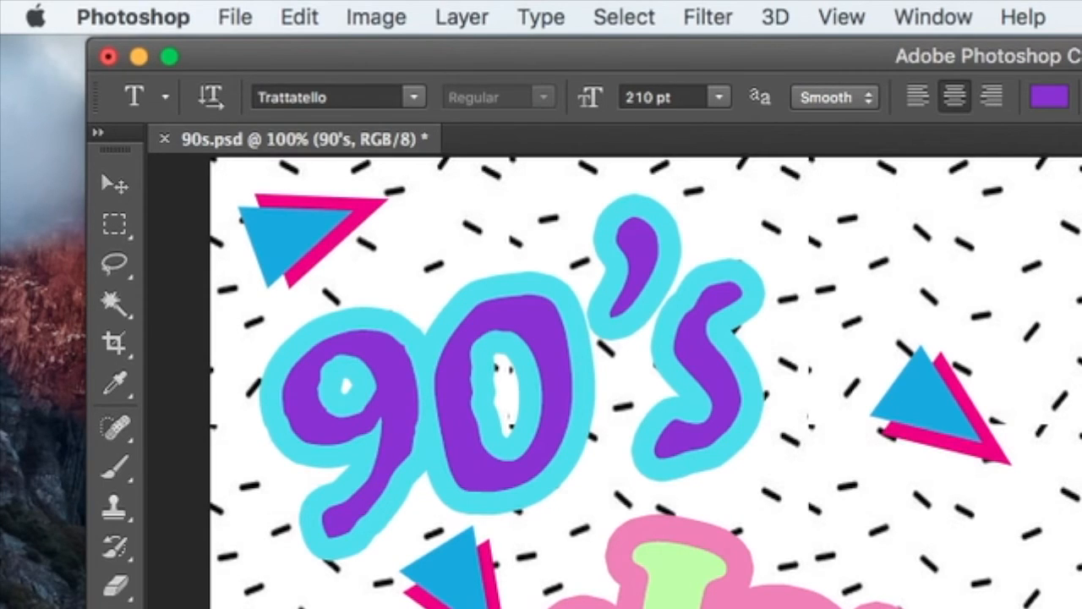
Highlight the purple '90's' text and browse the font family list
drag(279, 398, 355, 440)
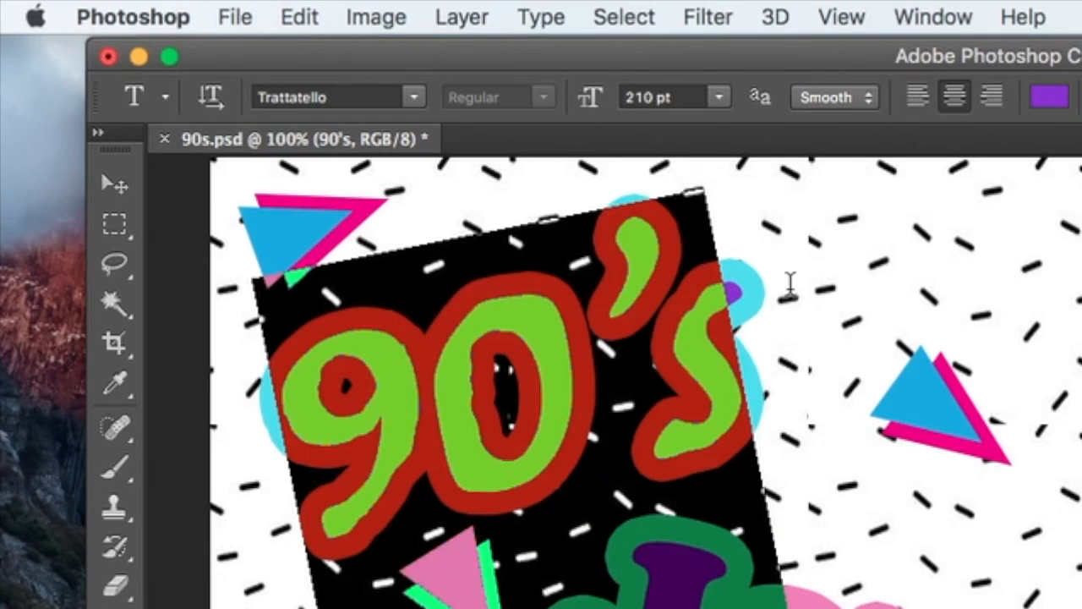
mouse_move(808, 304)
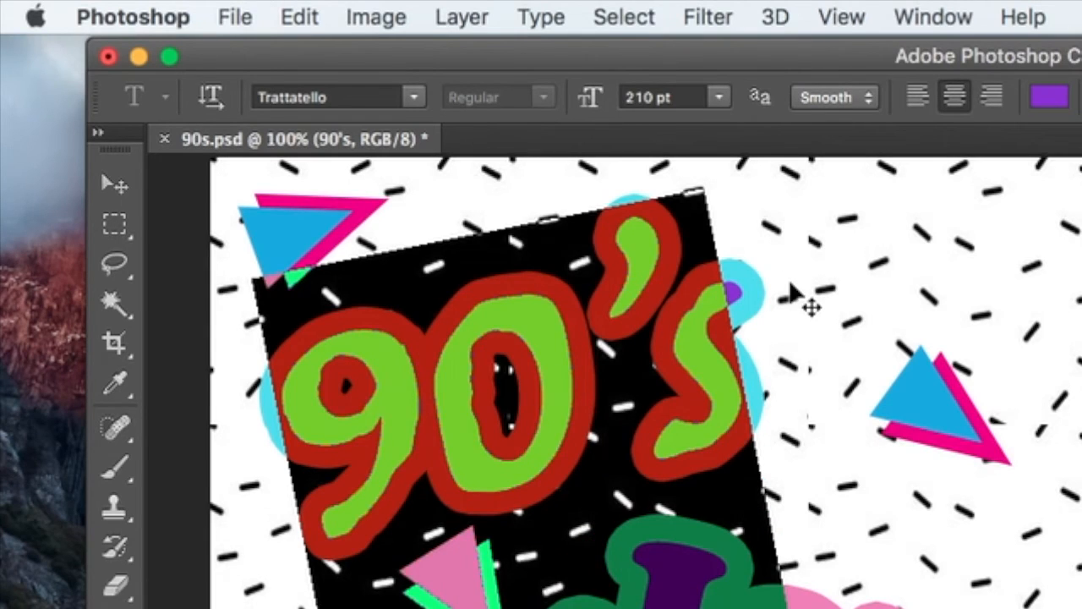
mouse_move(423, 257)
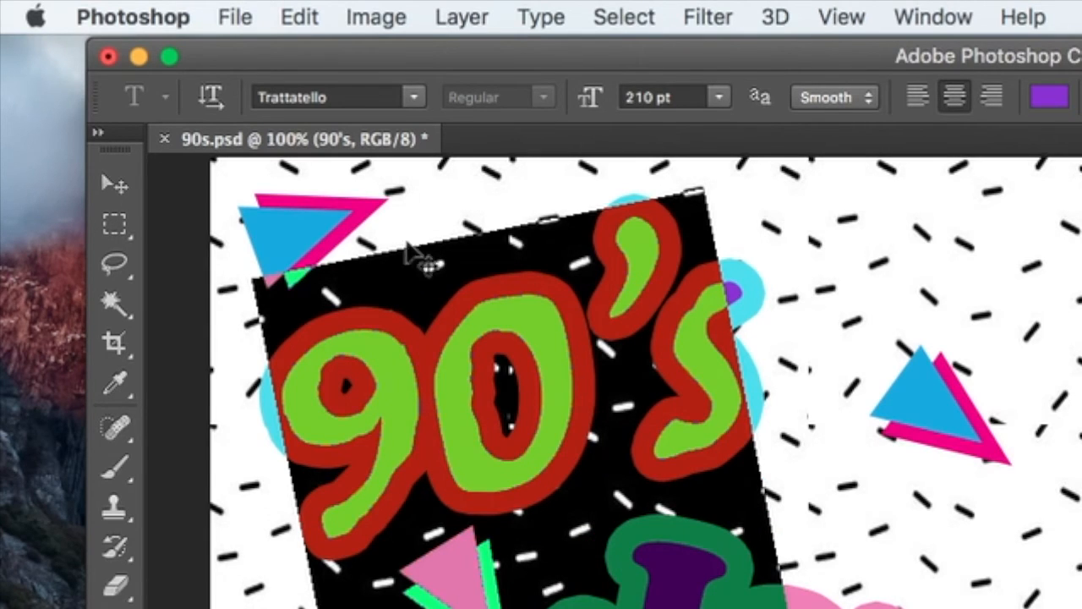
mouse_move(422, 110)
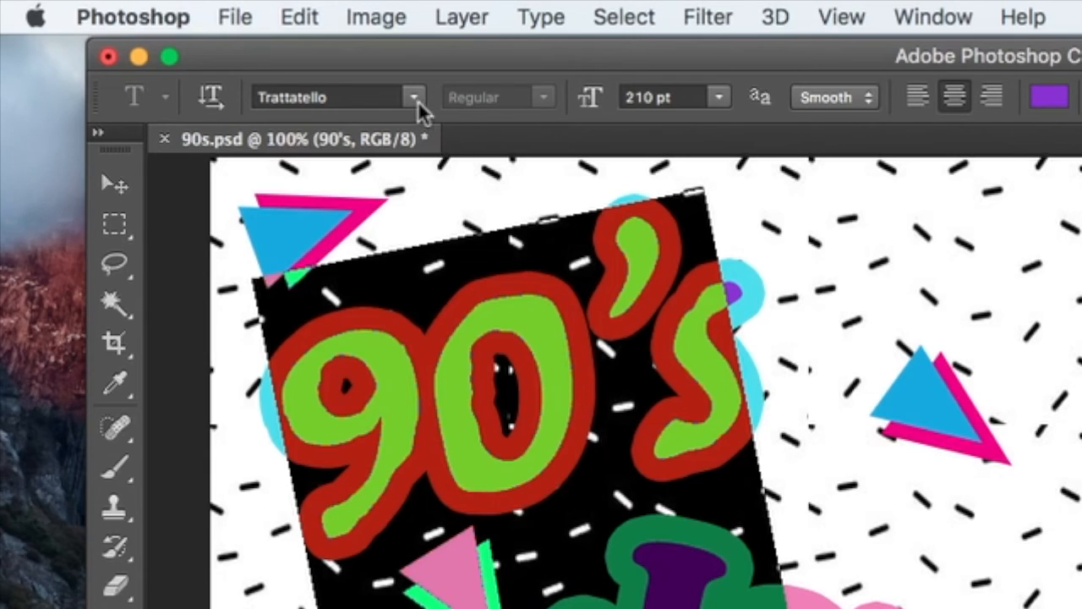
mouse_move(414, 96)
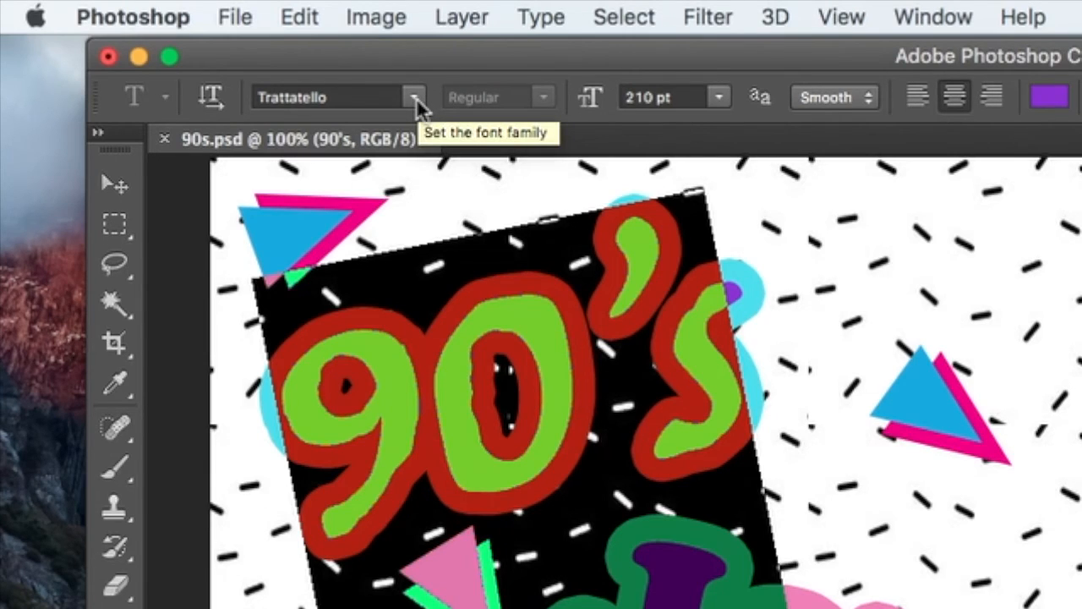
click(413, 97)
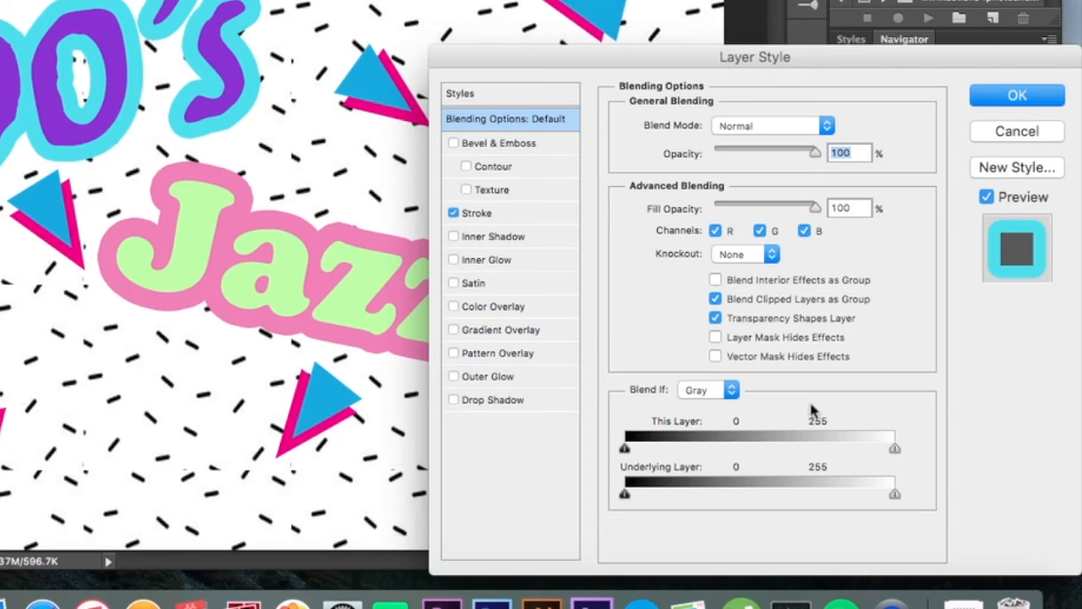
click(477, 213)
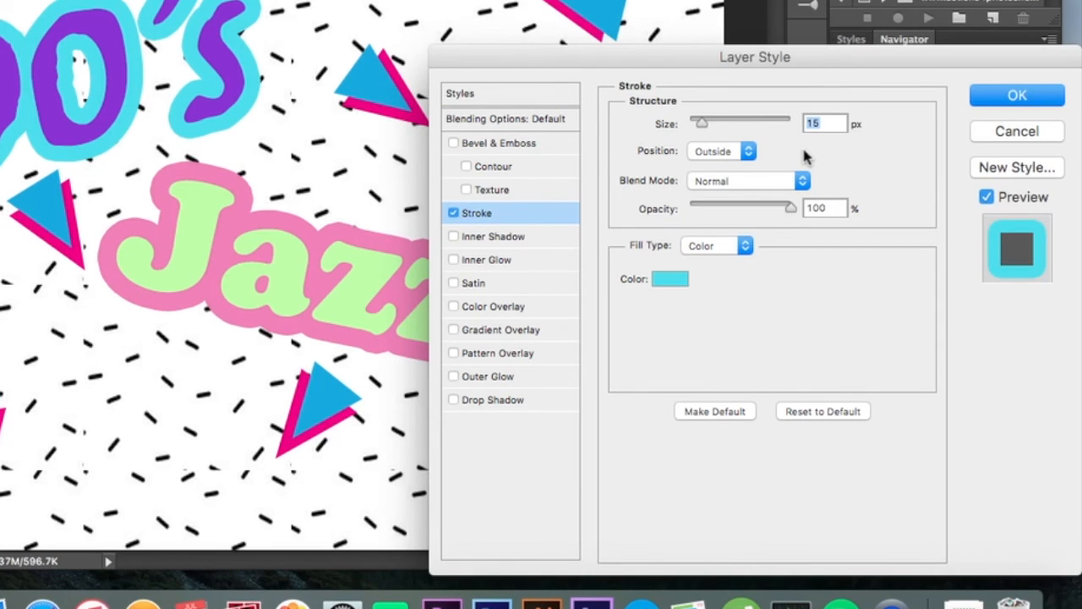
mouse_move(835, 152)
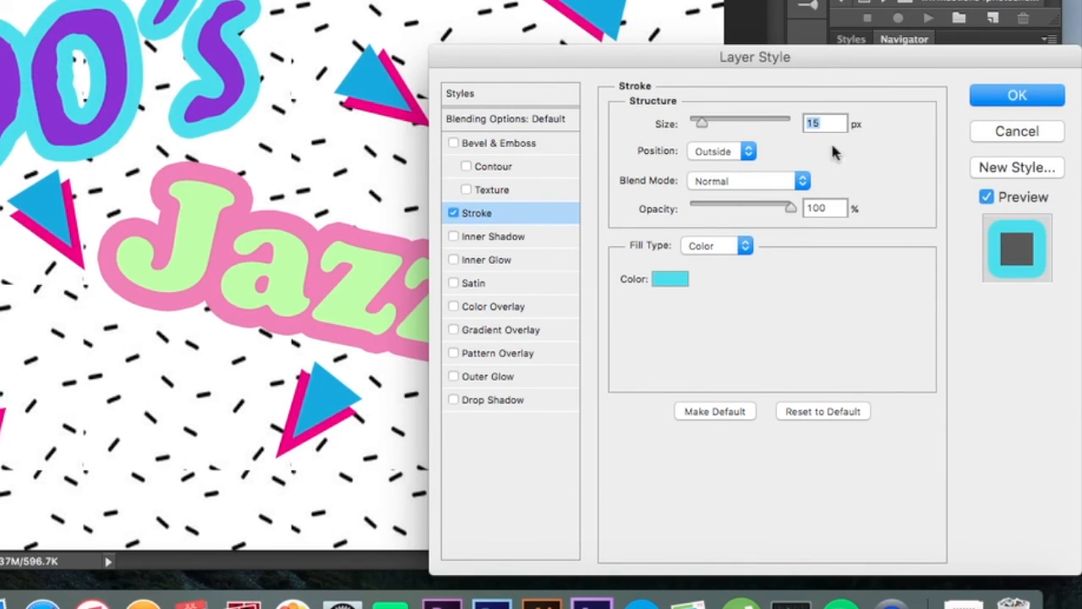
click(1016, 95)
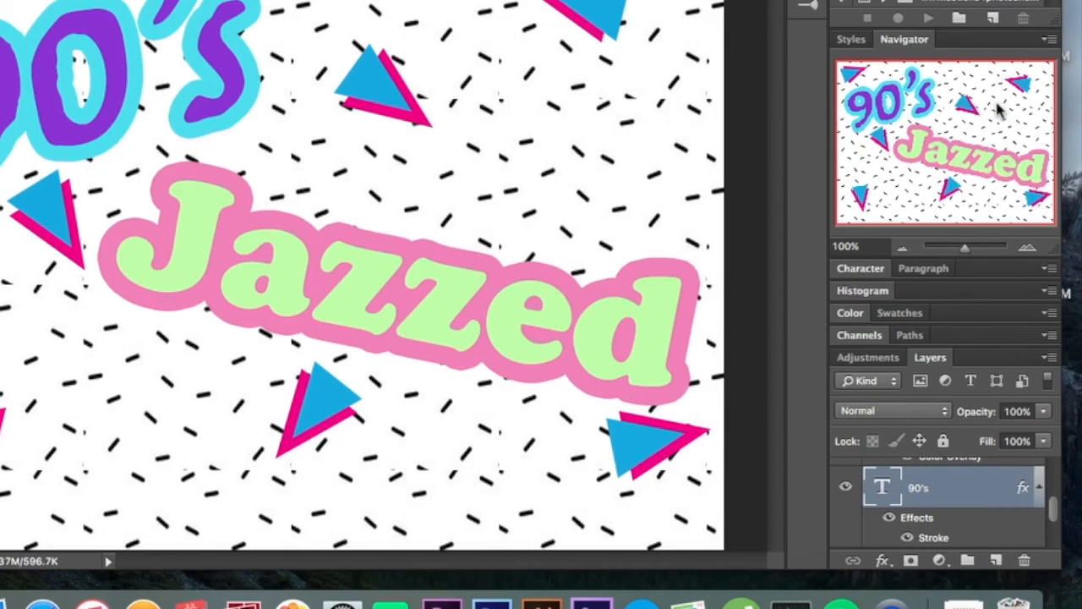